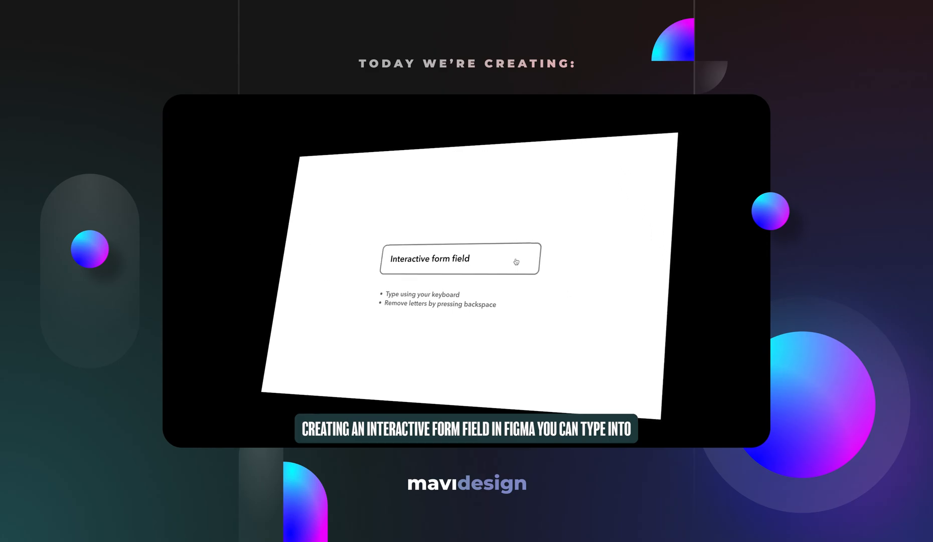
- Preview the prototype by typing 'Typing' into the field and deleting letters
left_click(459, 258)
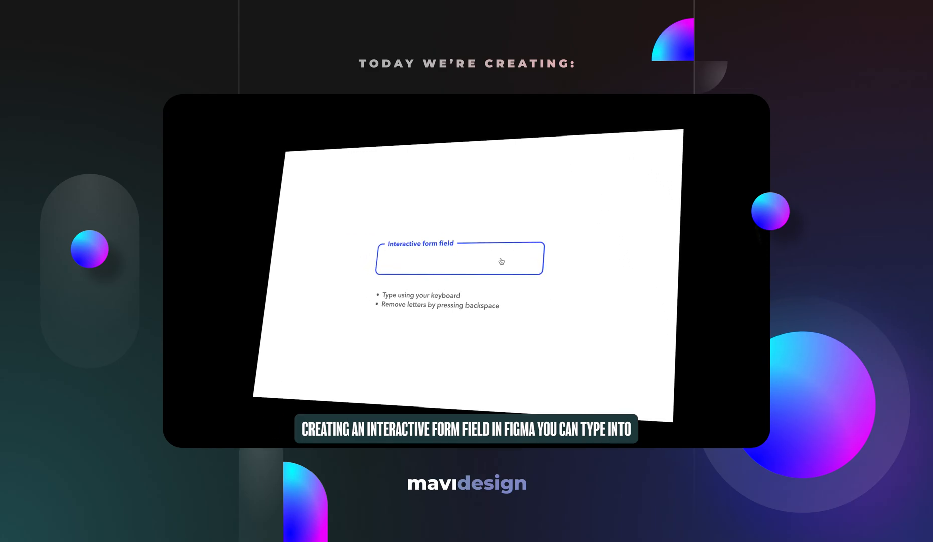
type("Typ")
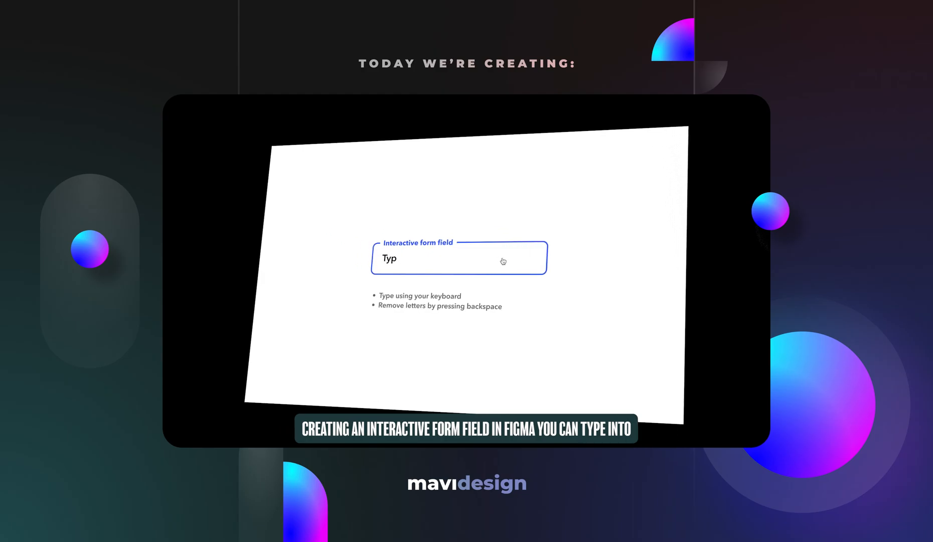
type("ing")
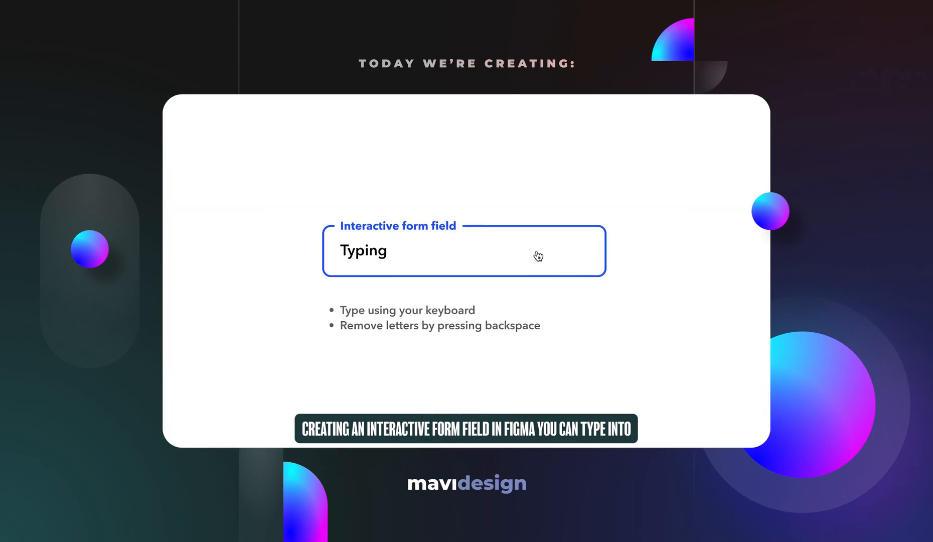
key("Backspace")
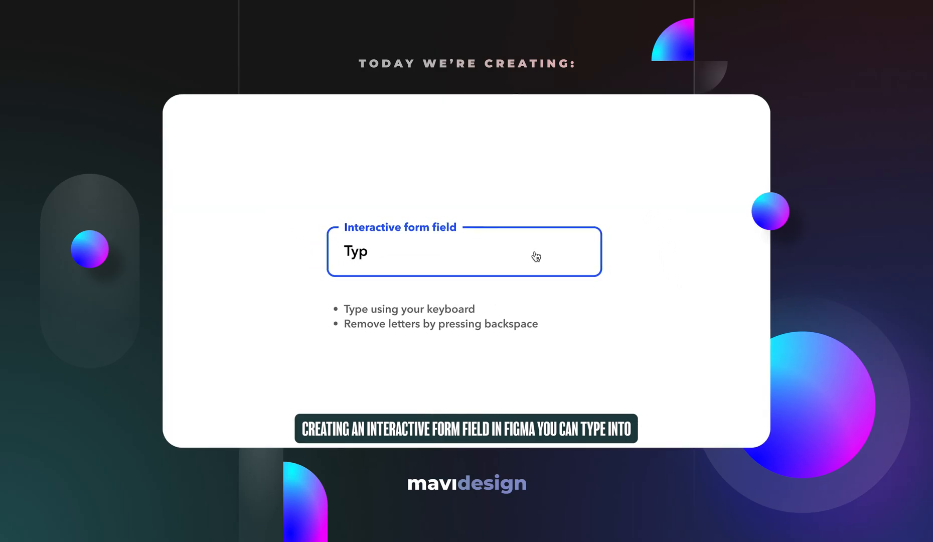
type("i")
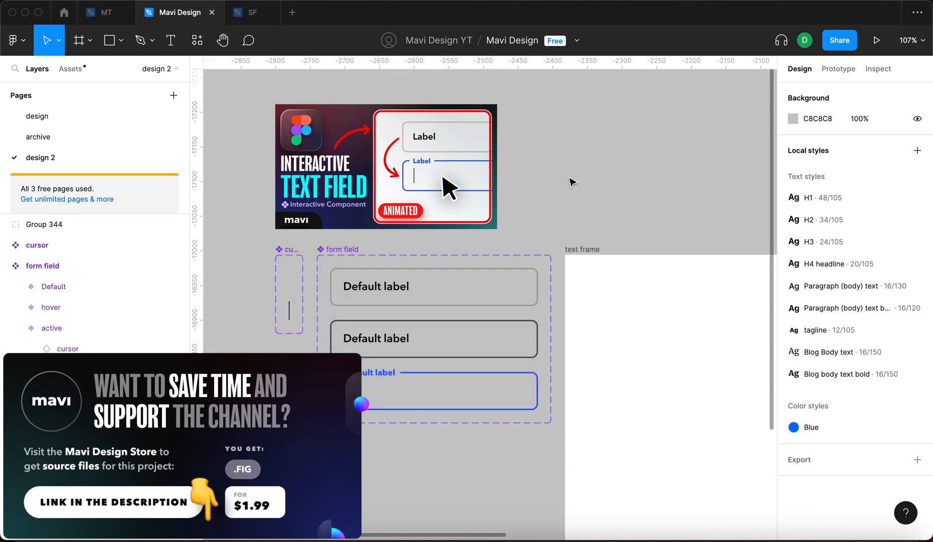
- Present the test frame and activate the form field in the prototype
scroll("right", 3)
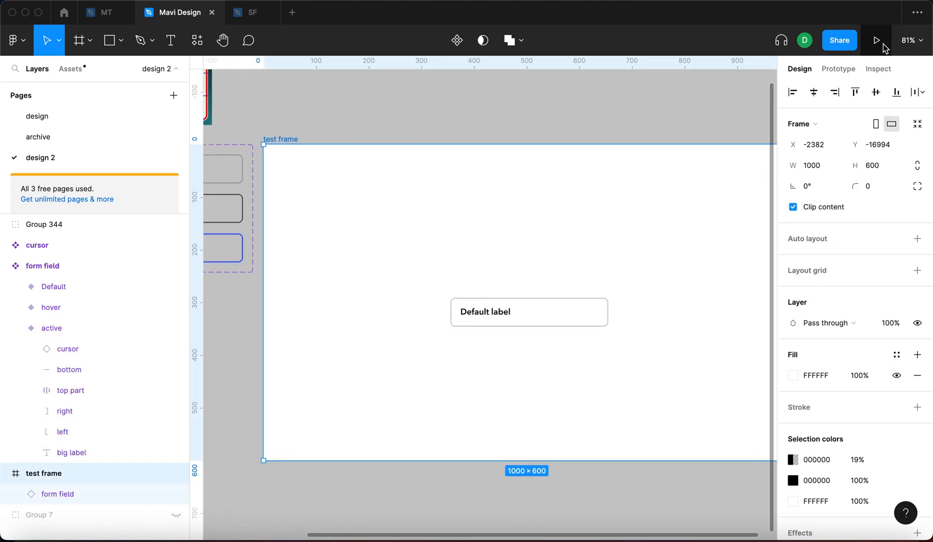
left_click(876, 40)
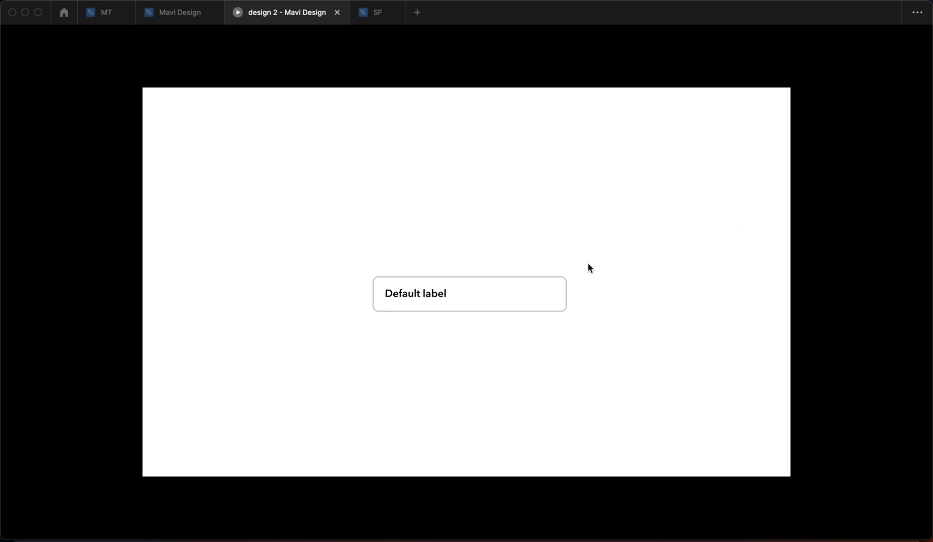
mouse_move(447, 305)
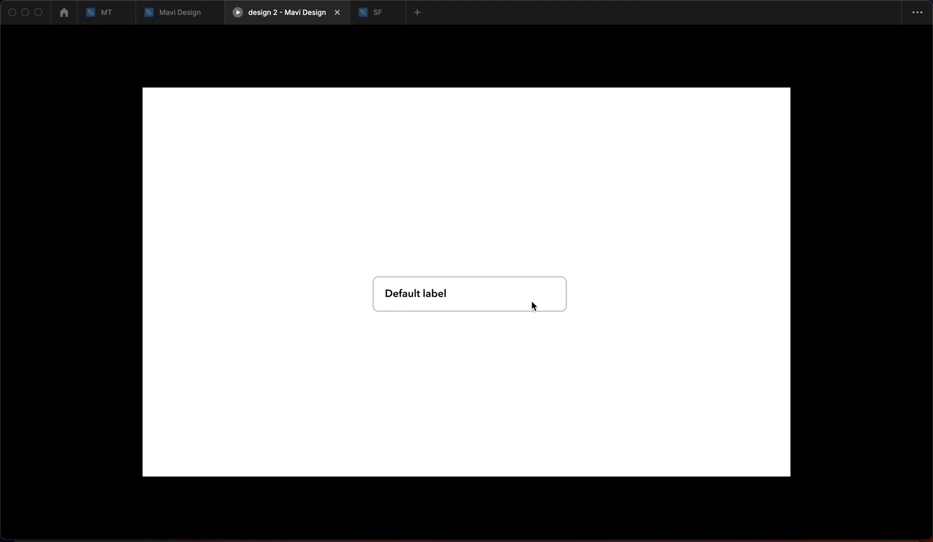
left_click(469, 293)
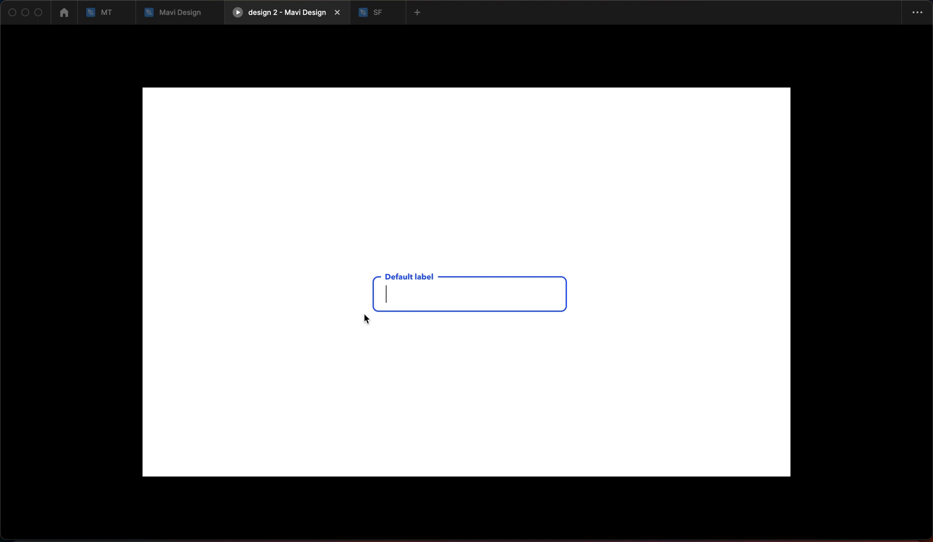
mouse_move(467, 346)
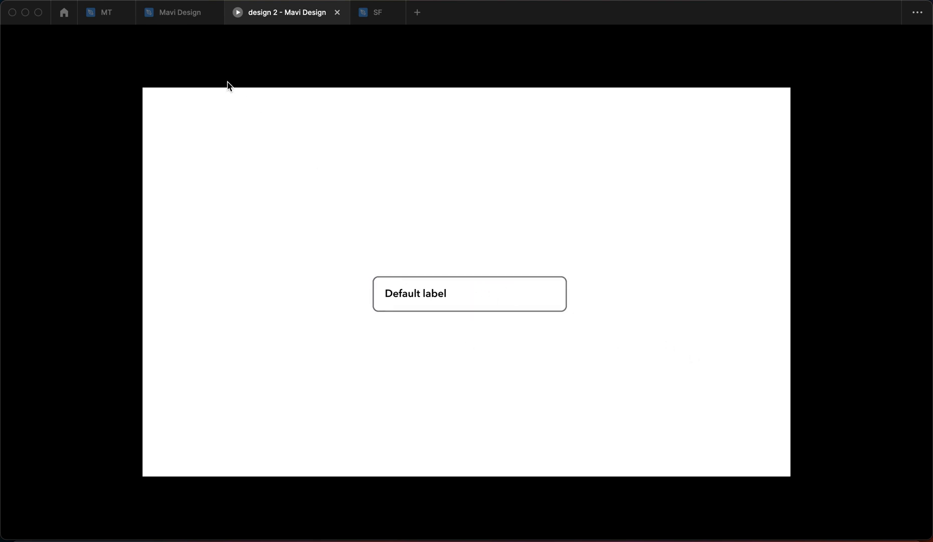
- Change the Label property to 'something else' and confirm it in the prototype
left_click(181, 12)
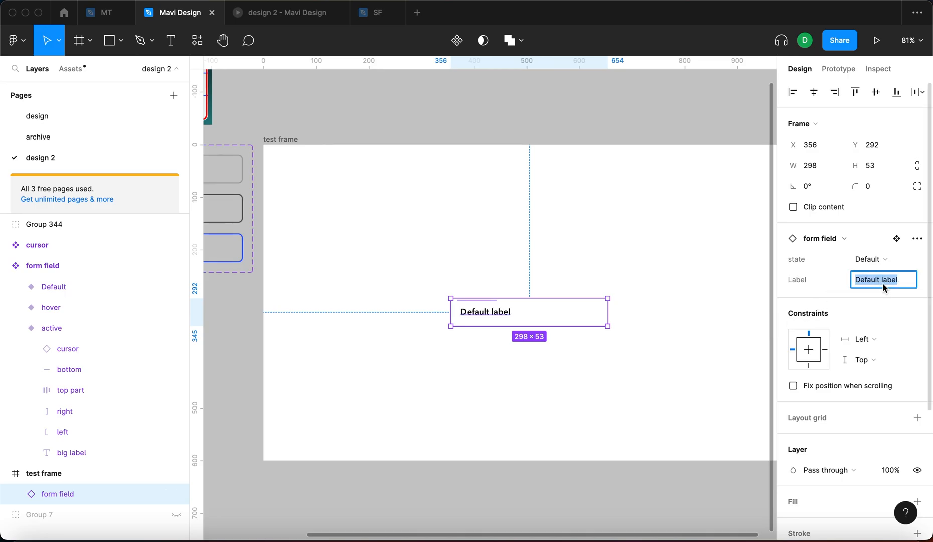
type("something e")
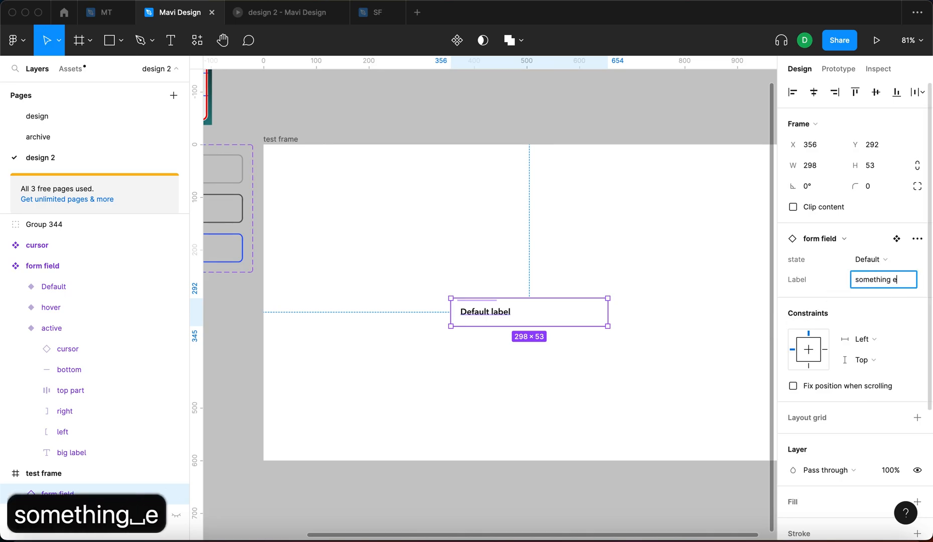
key("enter")
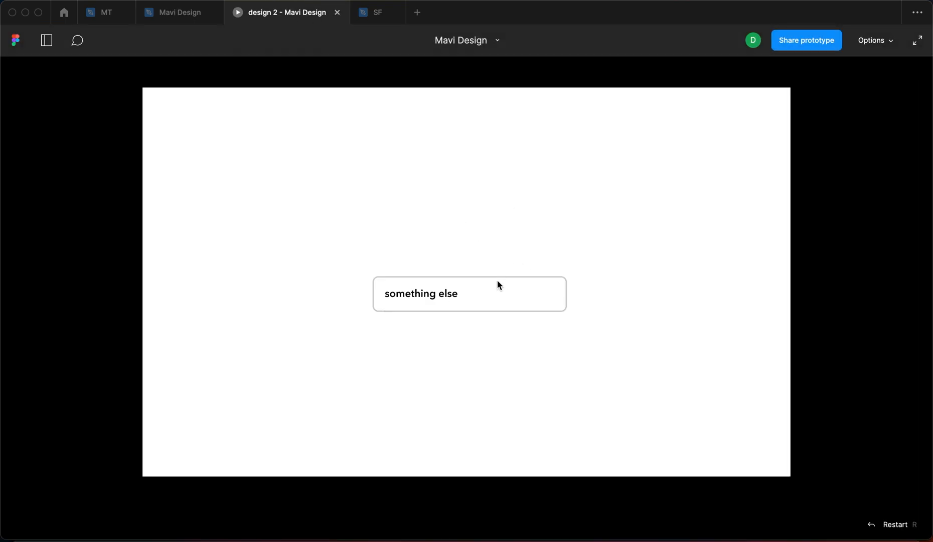
left_click(469, 293)
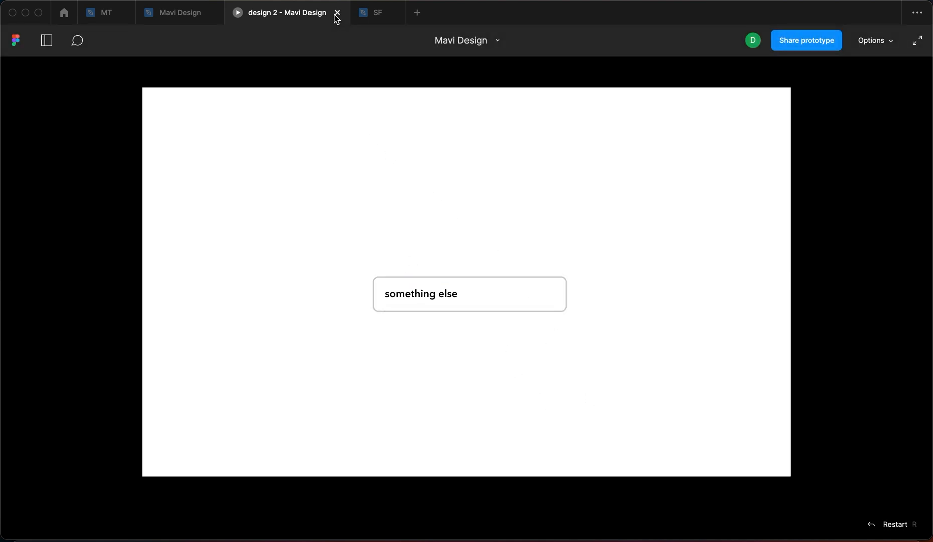
left_click(336, 12)
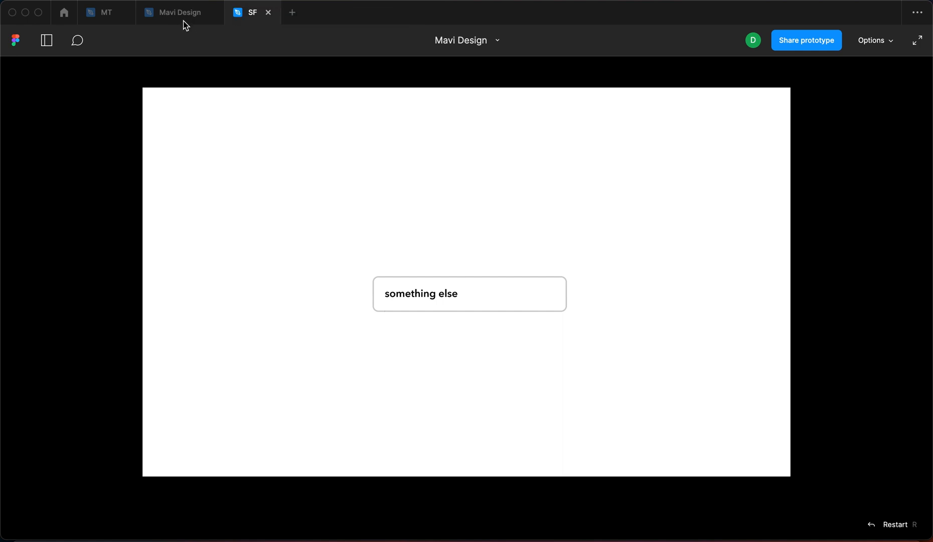
left_click(179, 12)
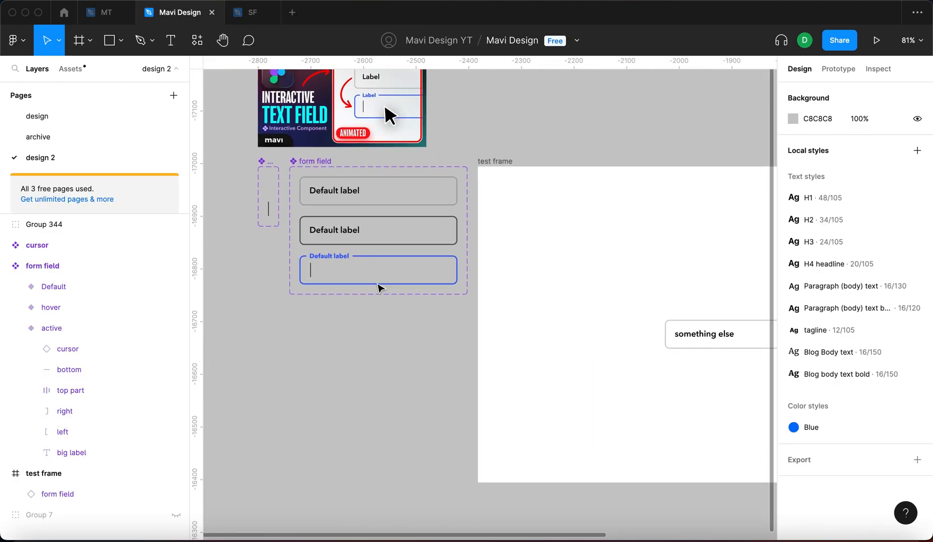
mouse_move(413, 396)
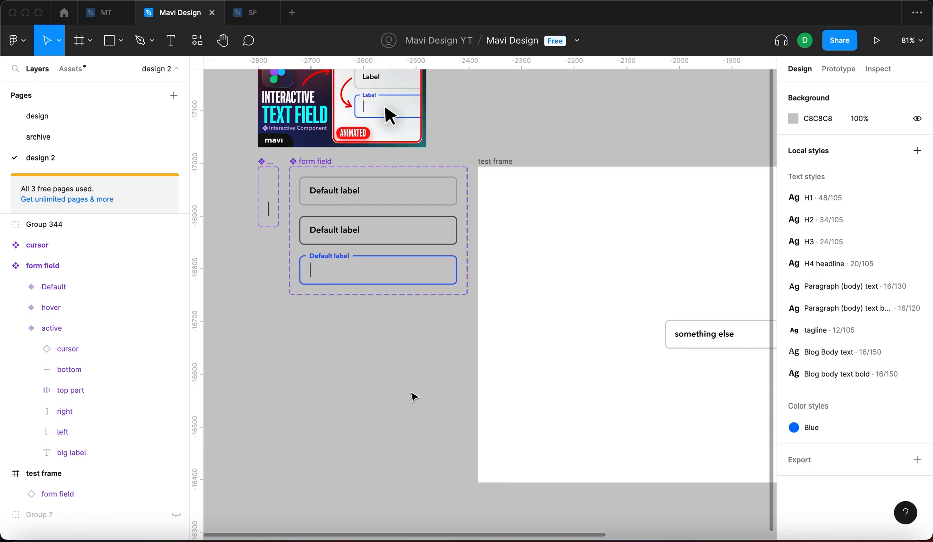
mouse_move(297, 165)
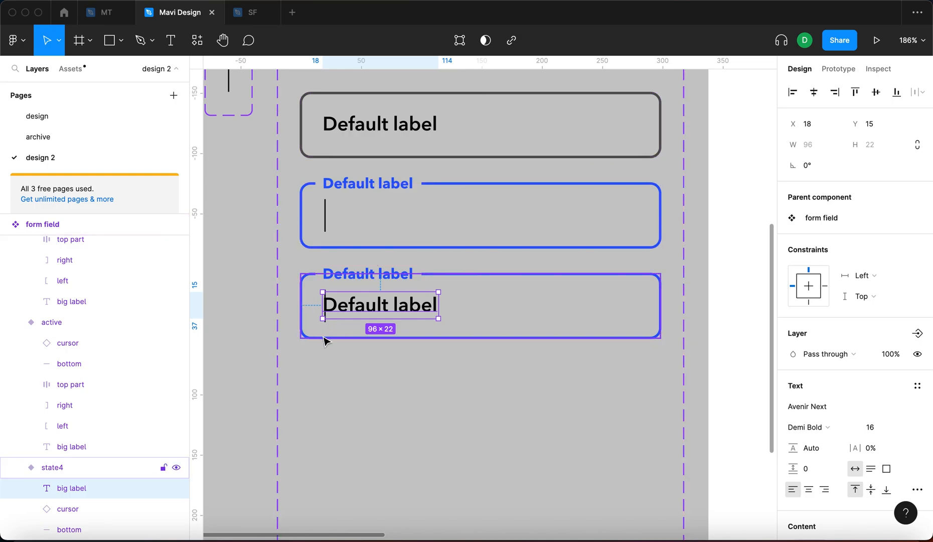
- Detach state4's label text and set its content to 'T' before the cursor
scroll("down", 3)
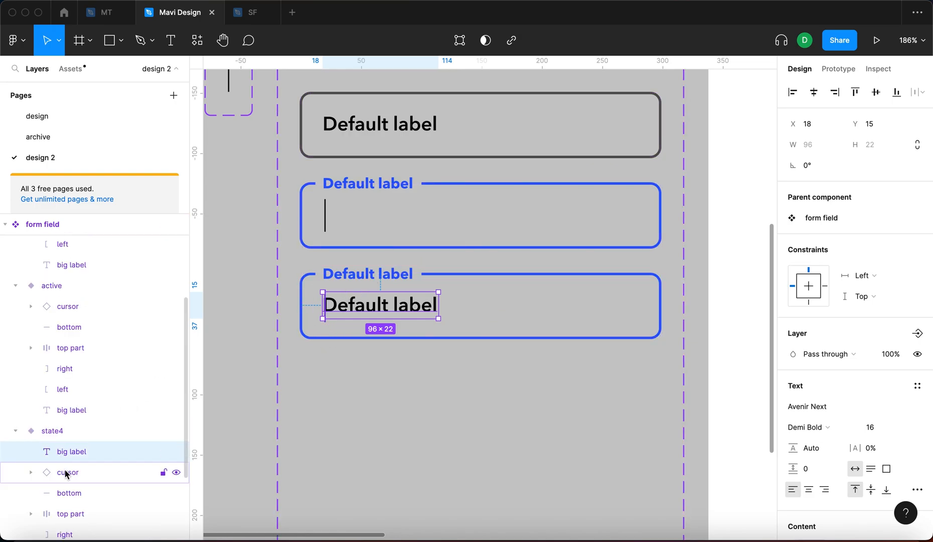
left_click(68, 471)
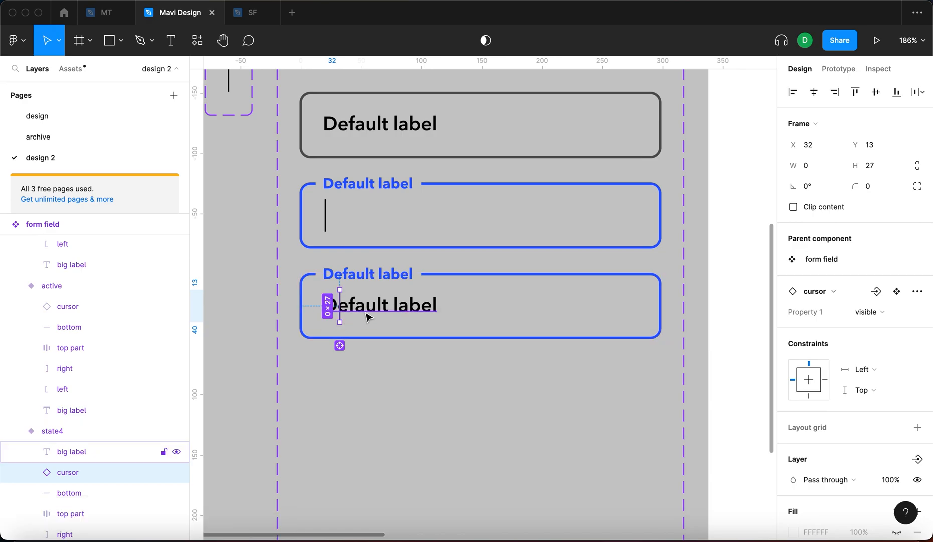
double_click(380, 304)
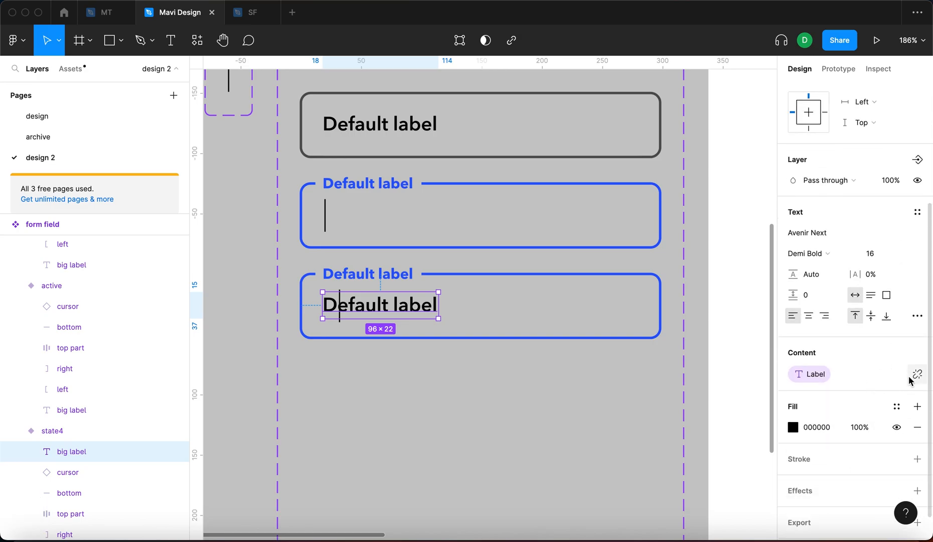
mouse_move(917, 374)
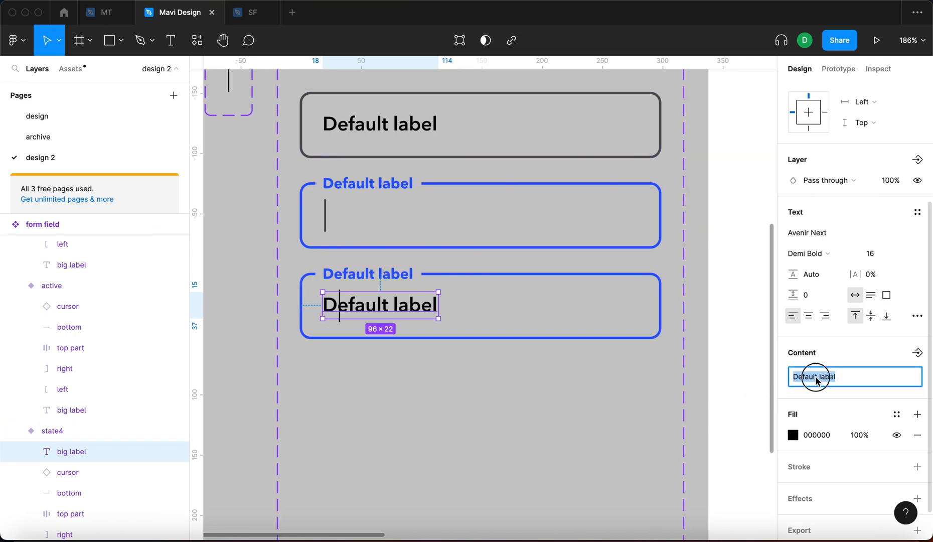
double_click(814, 376)
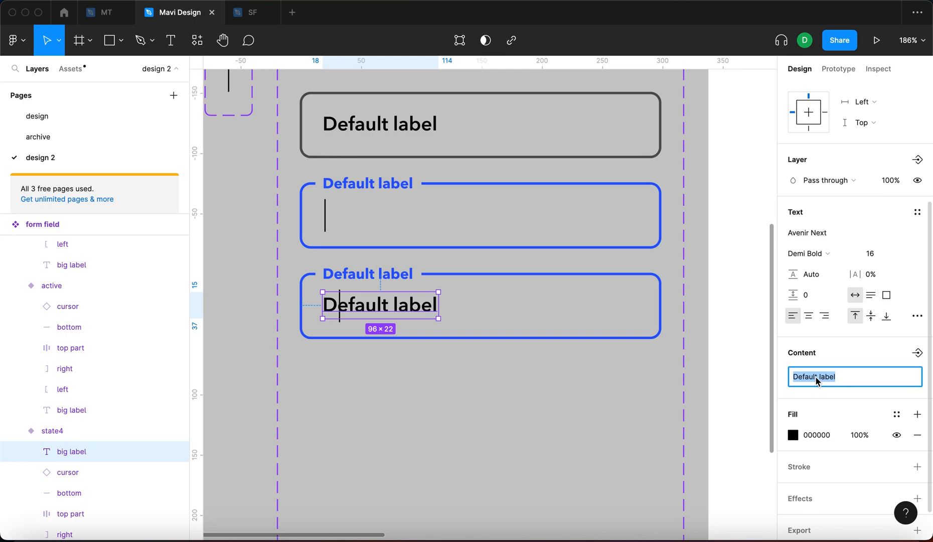
type("T")
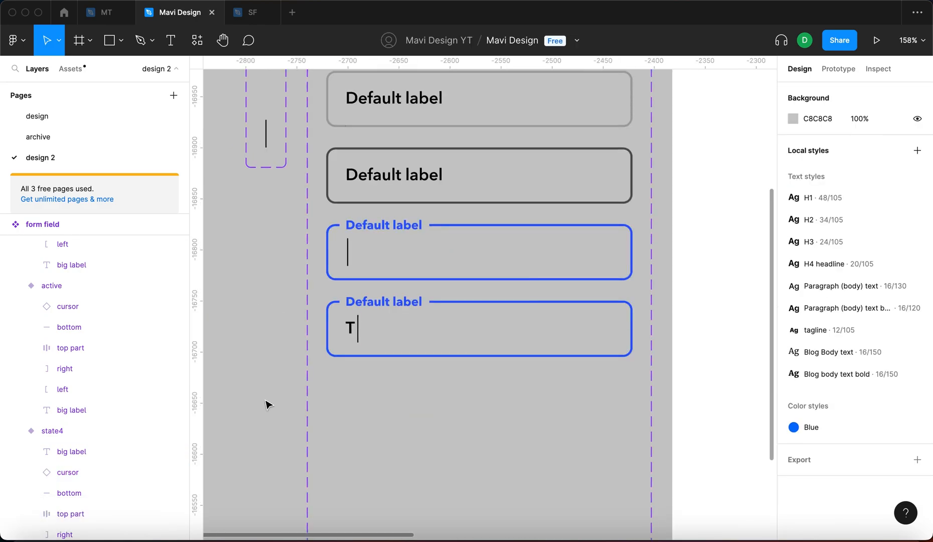
- Add variants spelling 'Ty', 'Typ', 'Typi' and 'Typin', one added letter each
left_click(478, 329)
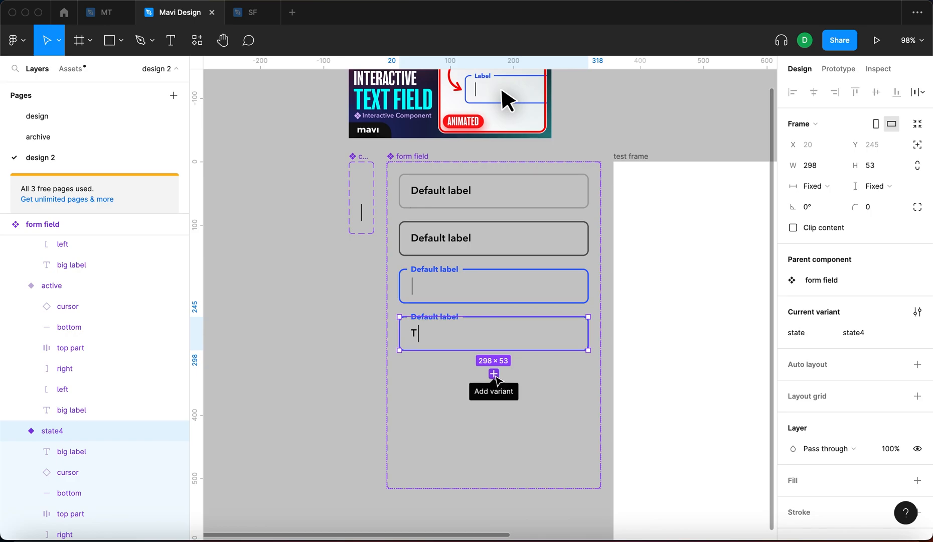
left_click(493, 374)
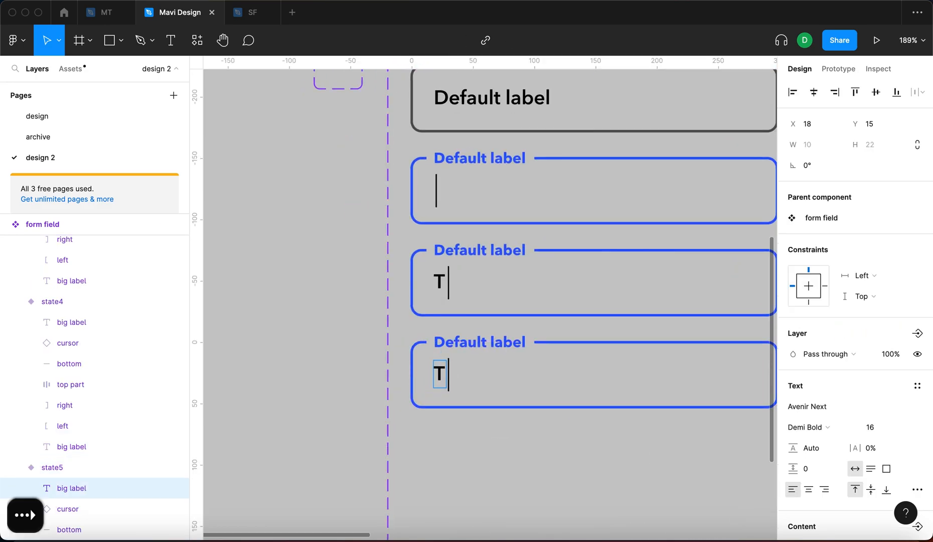
type("y")
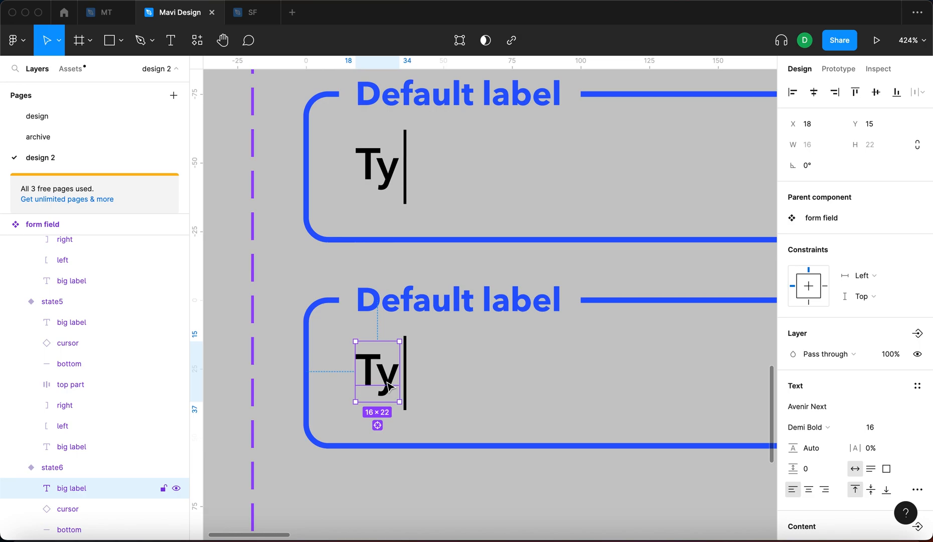
type("p")
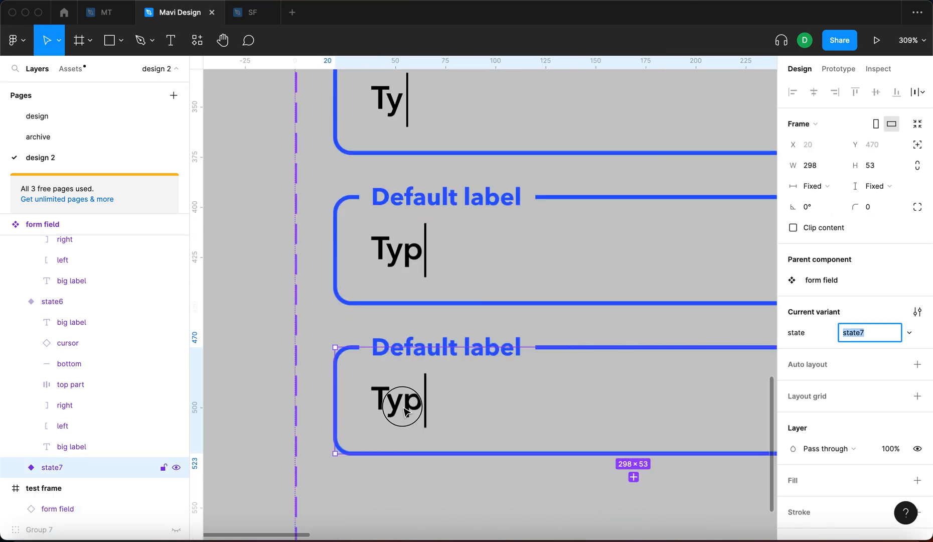
type("i")
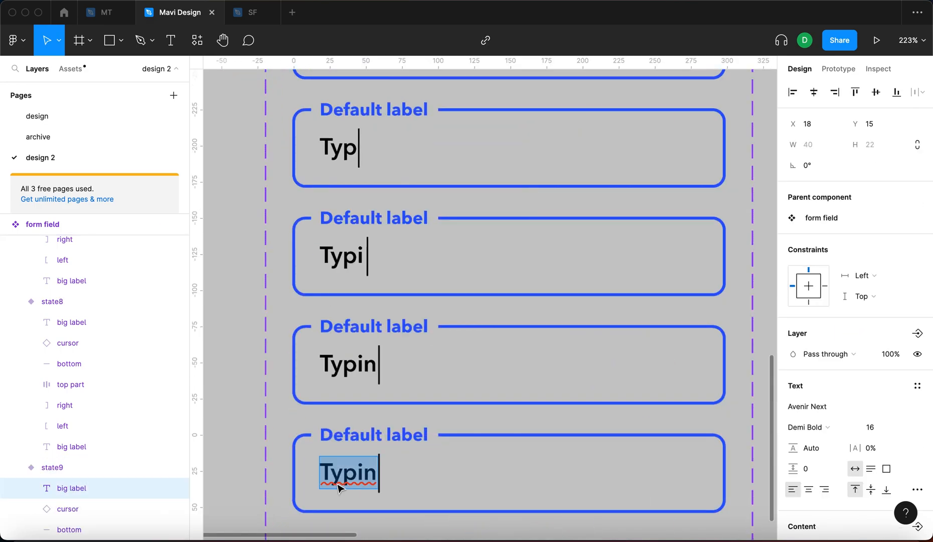
type("g")
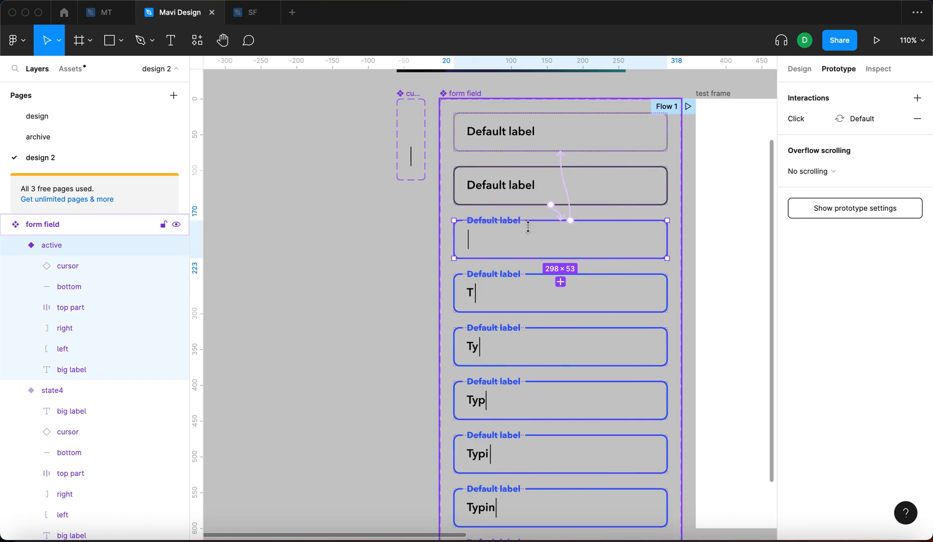
mouse_move(420, 310)
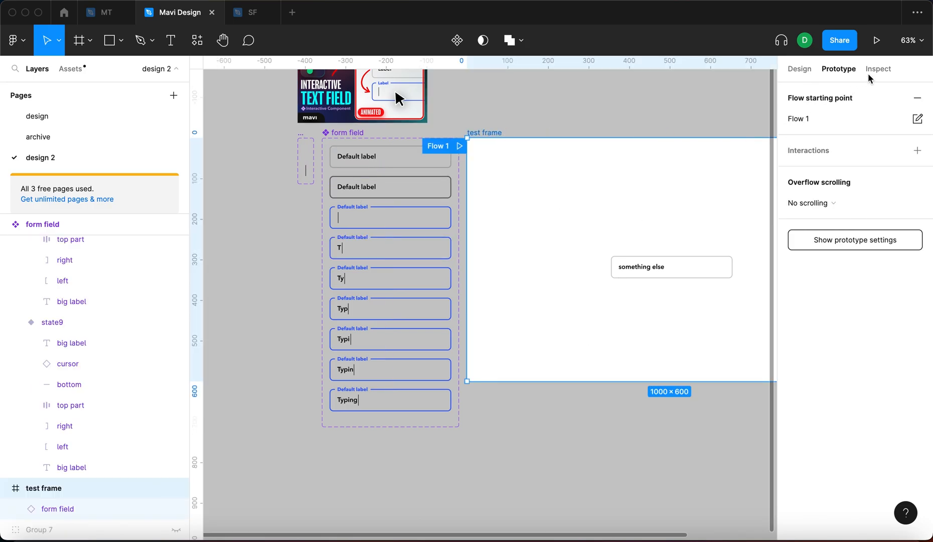
- Present the prototype and click the field to check it turns active
left_click(875, 40)
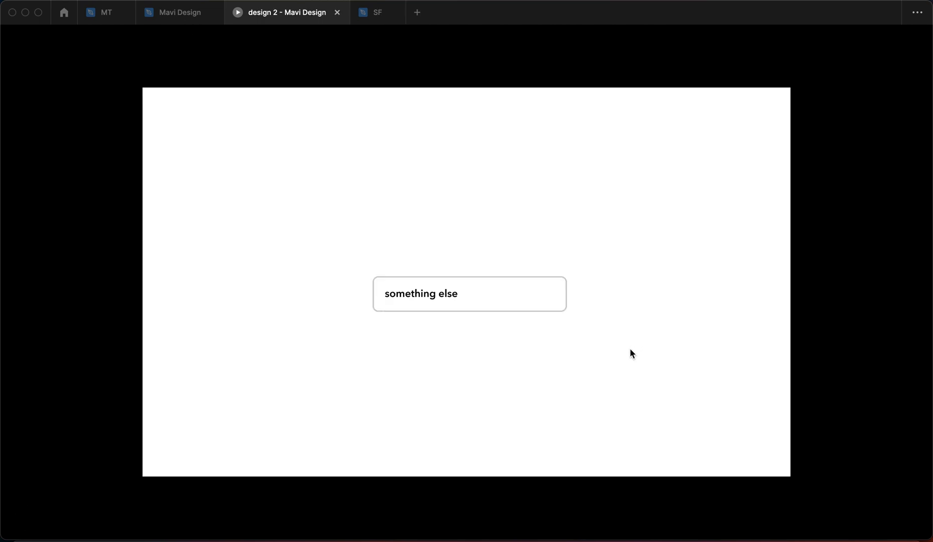
left_click(469, 294)
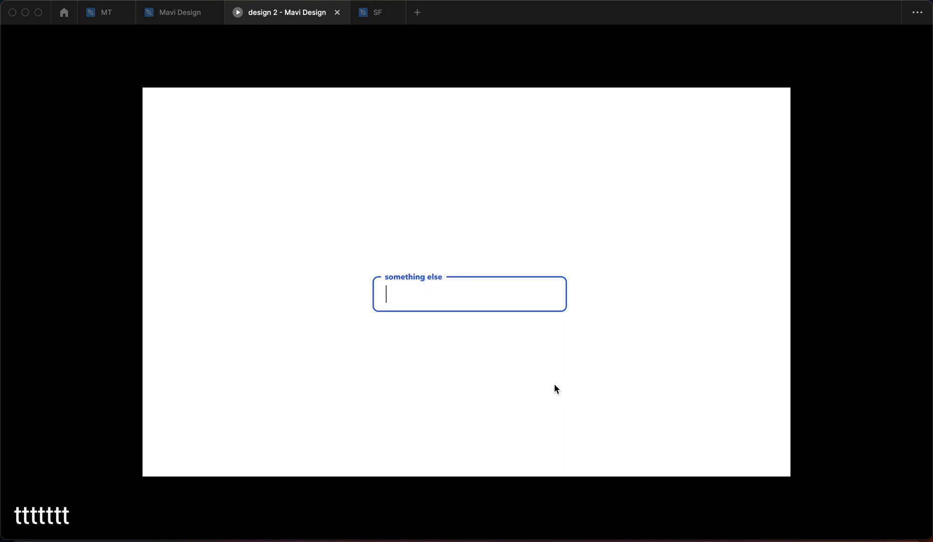
mouse_move(258, 117)
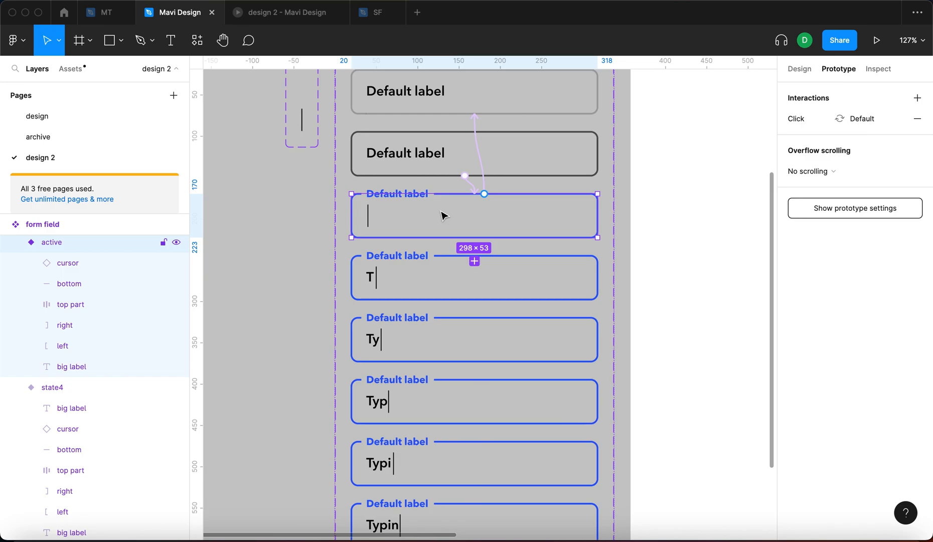
mouse_move(324, 265)
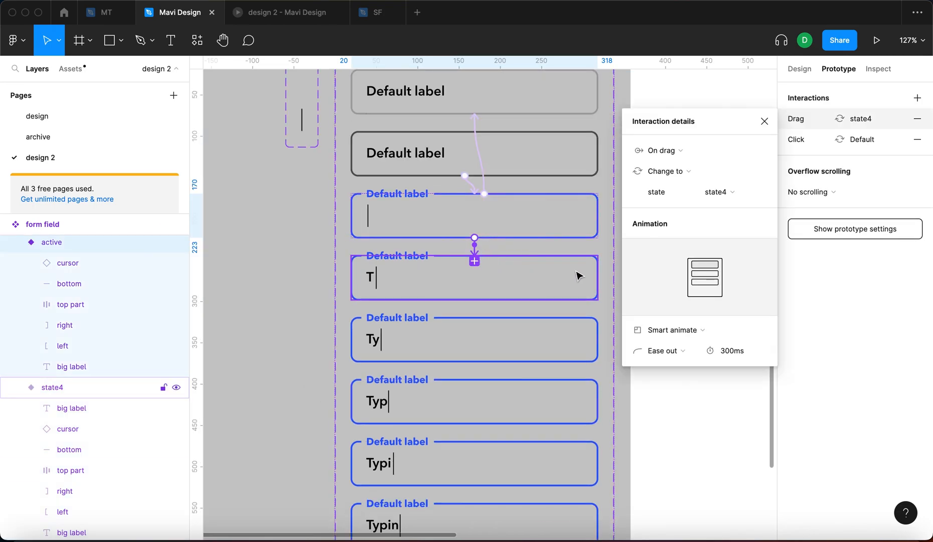
- Give the active variant a Key/Gamepad trigger on T that changes to state4
left_click(663, 150)
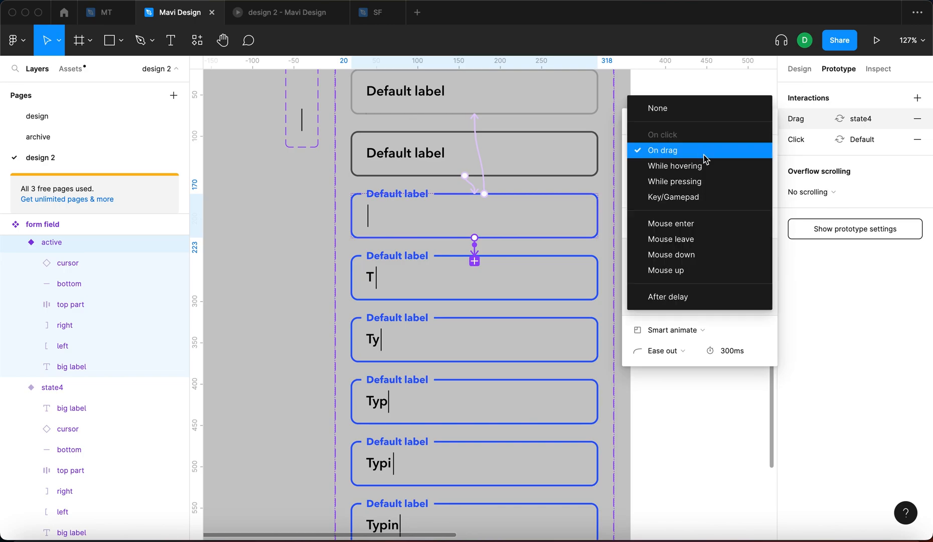
left_click(673, 197)
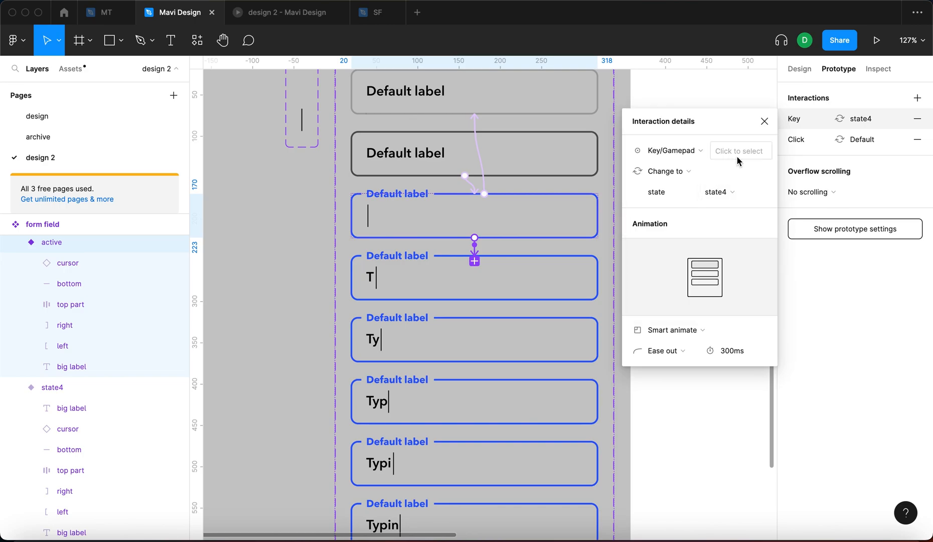
mouse_move(557, 231)
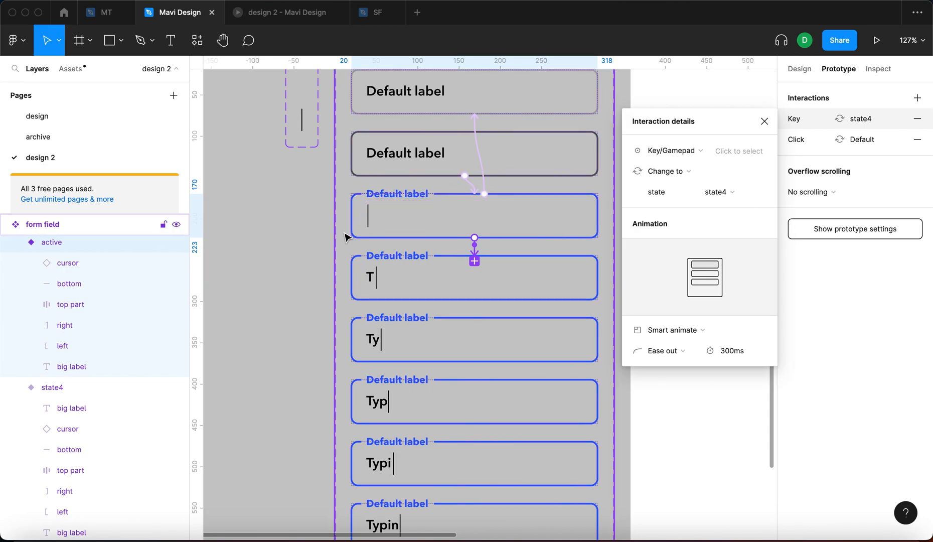
left_click(738, 150)
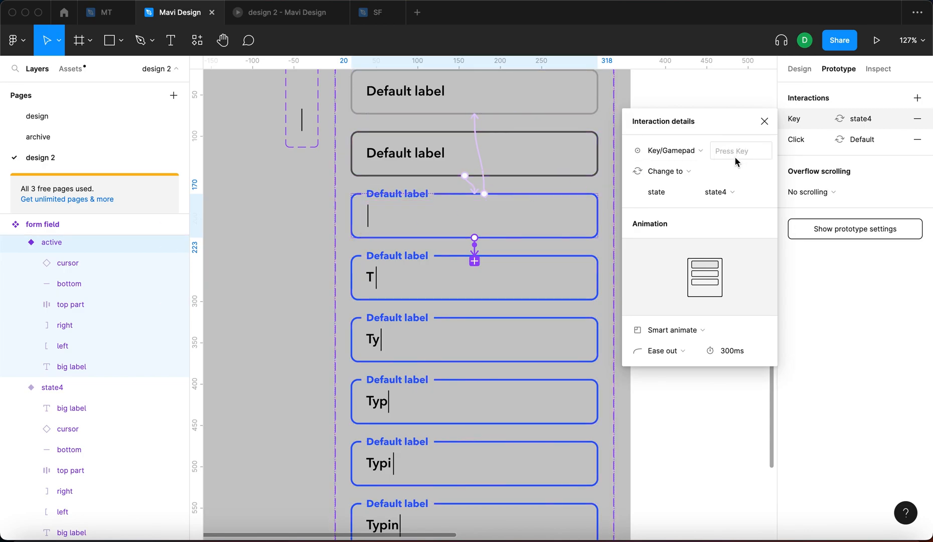
type("T")
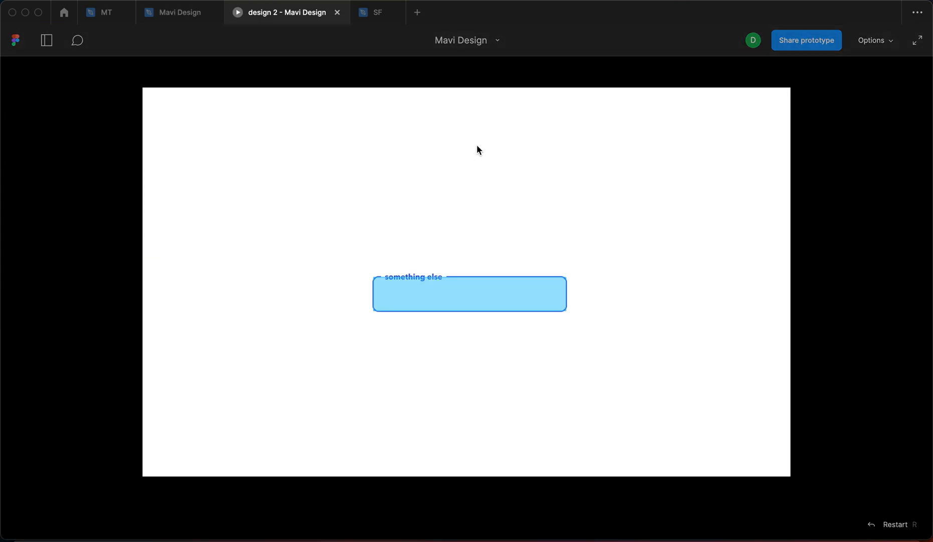
- Activate the field in the prototype and press T to test typing
left_click(470, 294)
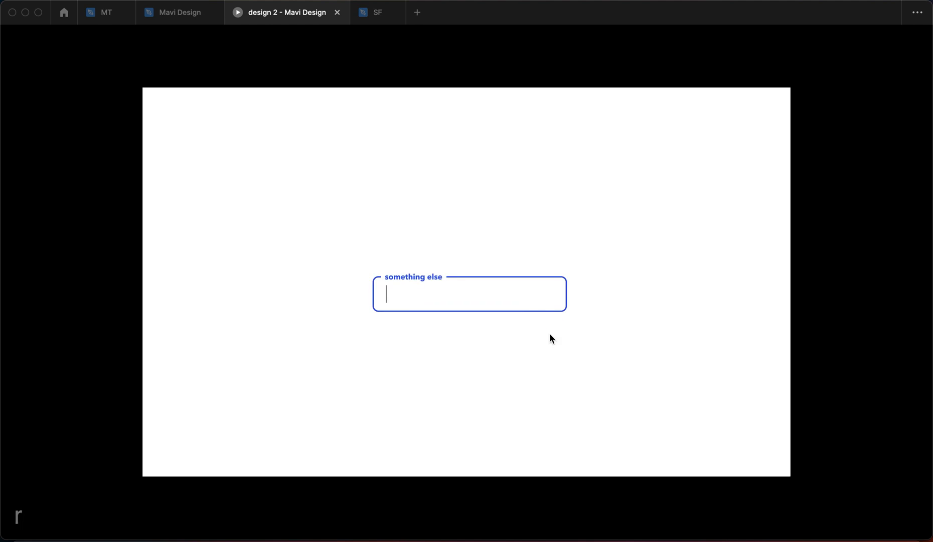
mouse_move(385, 307)
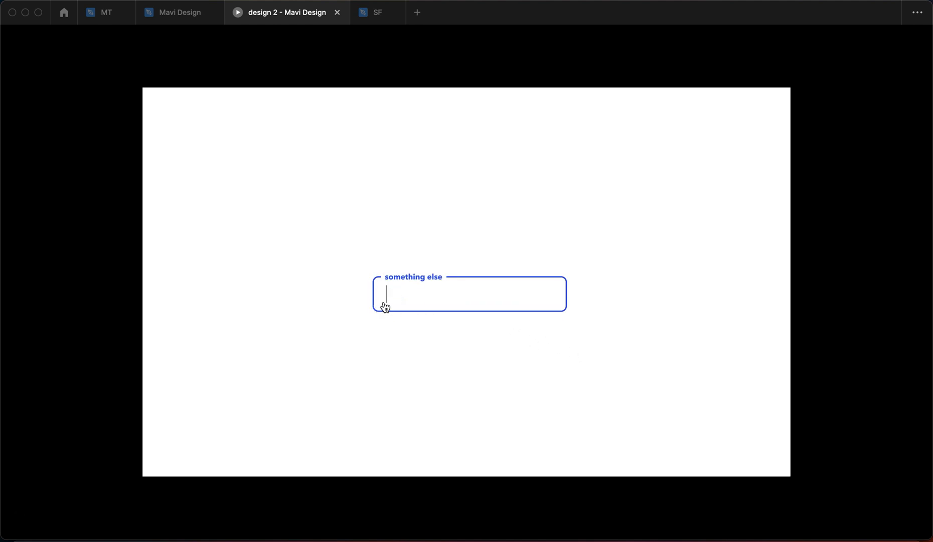
type("T")
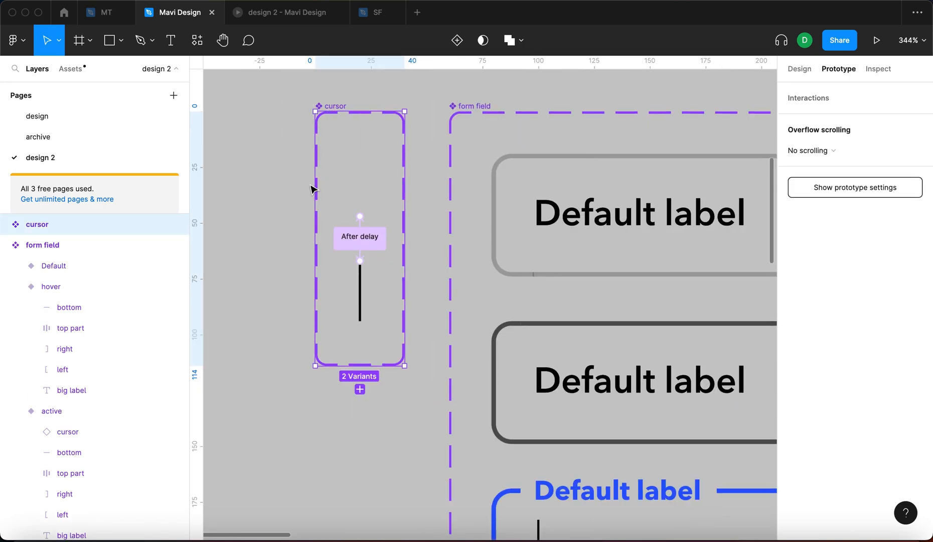
- Set the T-key transition from active to state4 to Instant
left_click(359, 240)
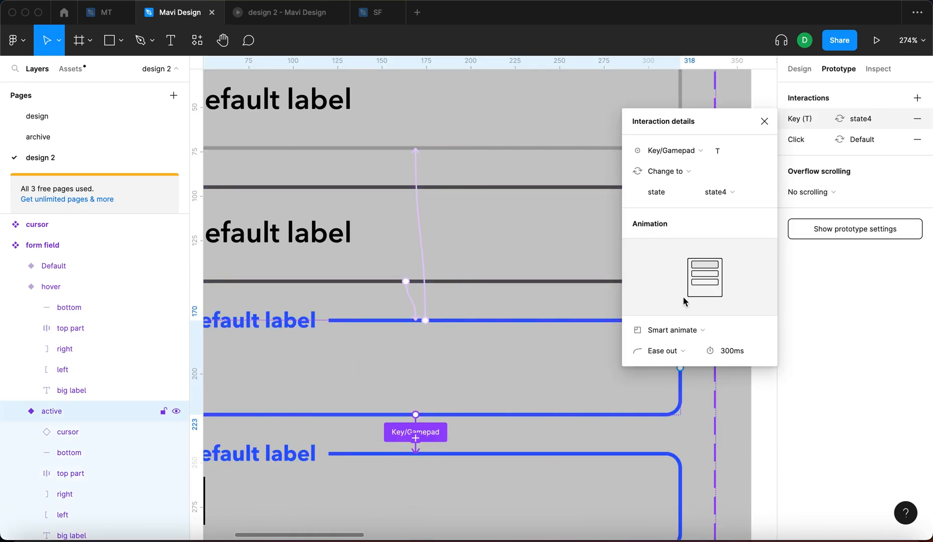
left_click(678, 330)
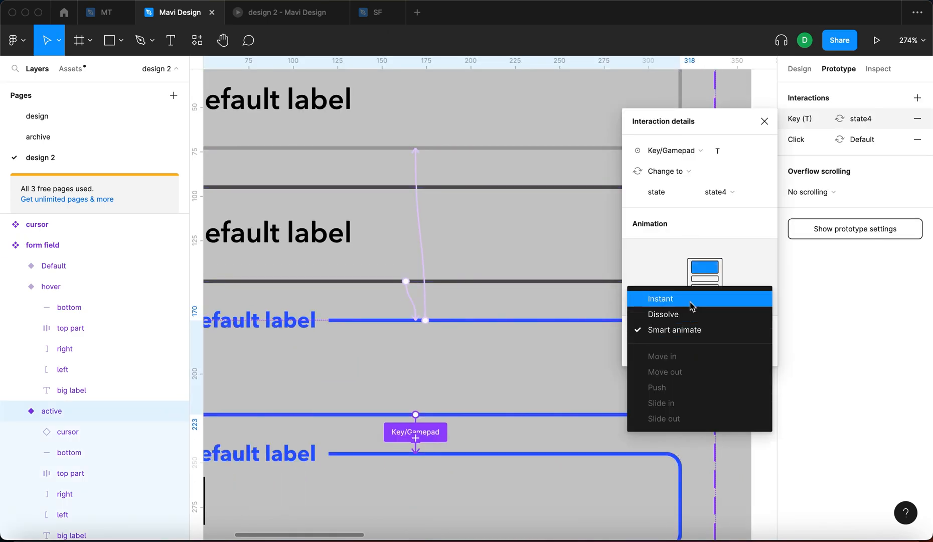
left_click(660, 299)
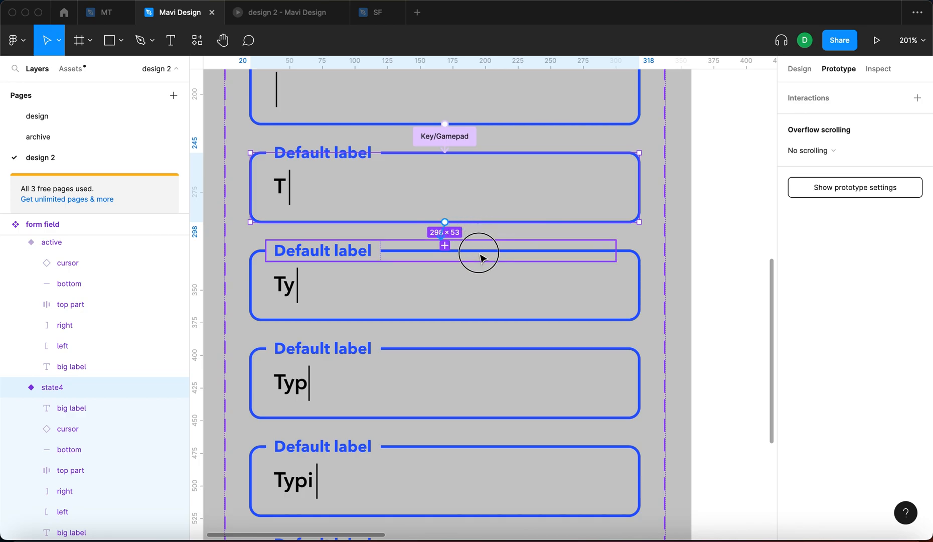
- Chain state4 through Typing with Key/Gamepad interactions, one letter per variant
left_click(444, 245)
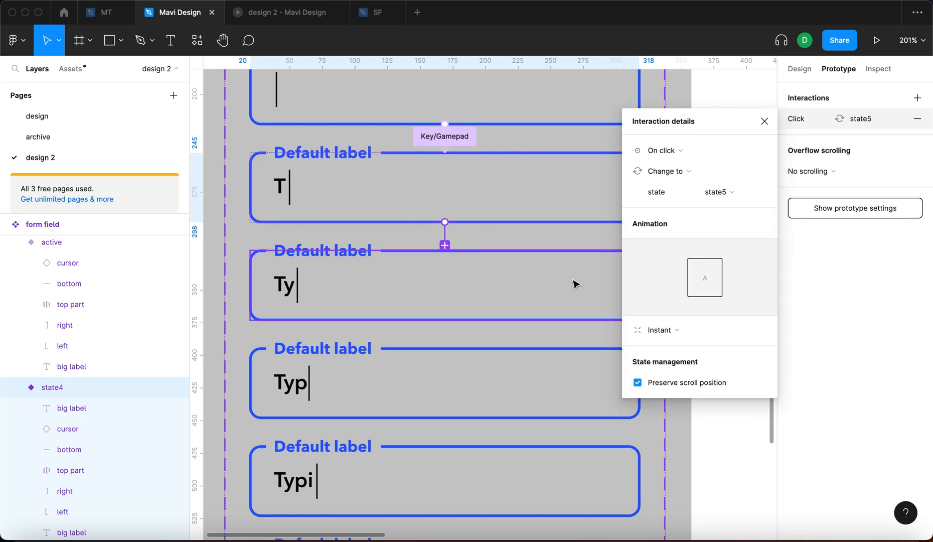
left_click(661, 150)
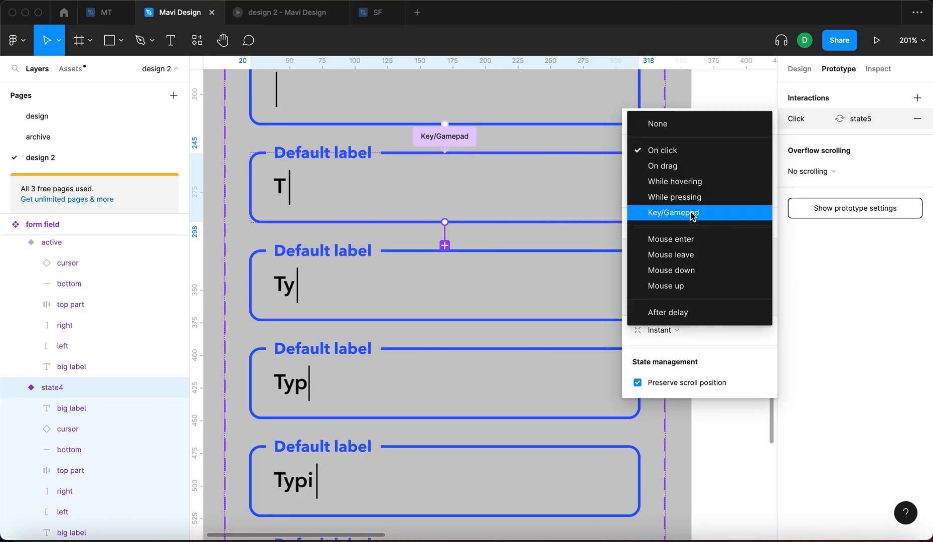
left_click(673, 213)
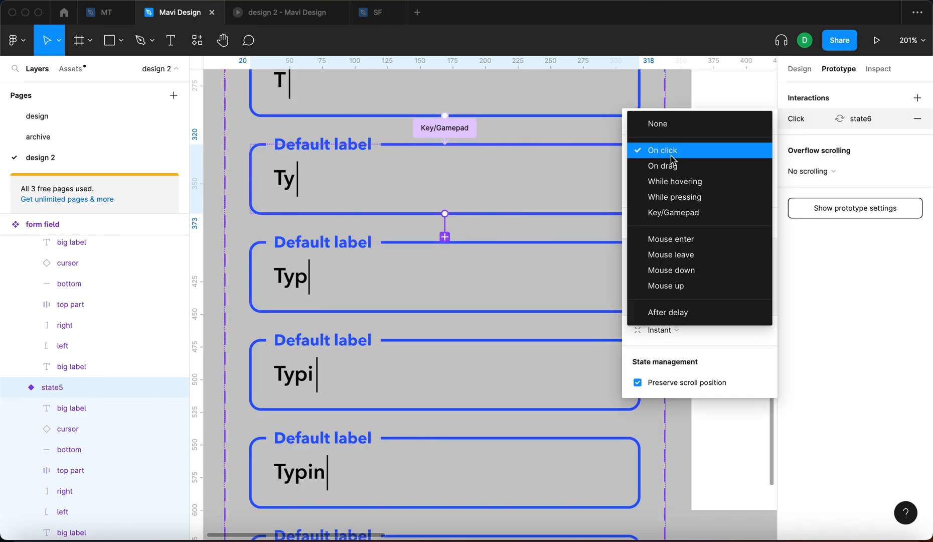
left_click(673, 214)
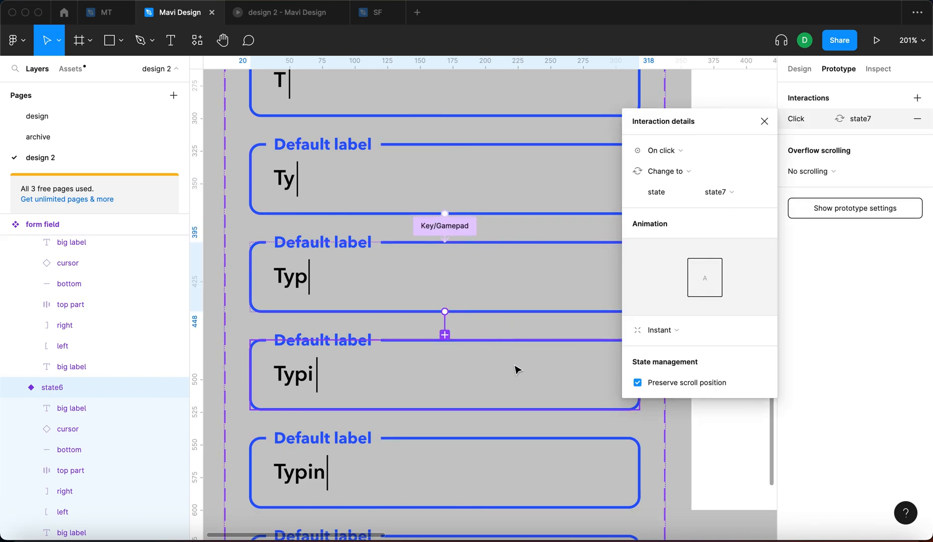
left_click(665, 150)
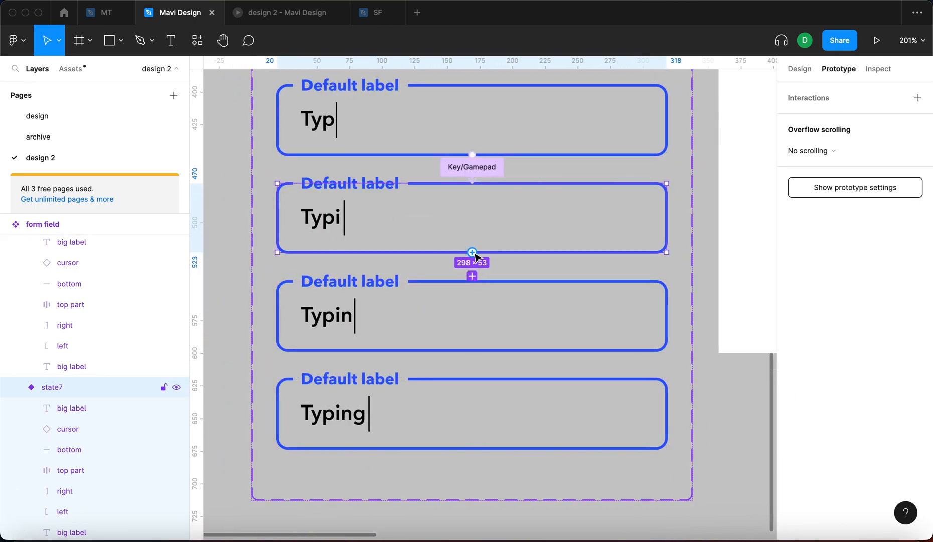
left_click(471, 265)
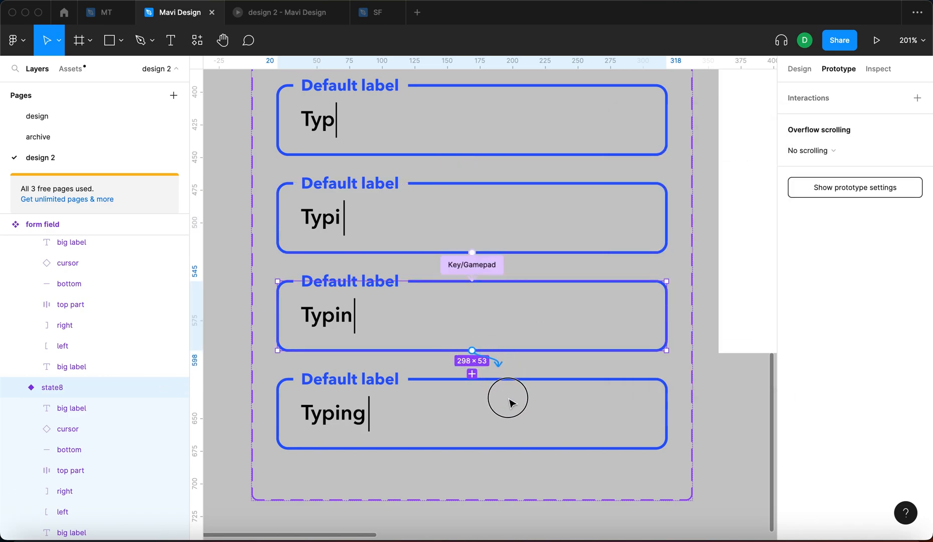
left_click(472, 362)
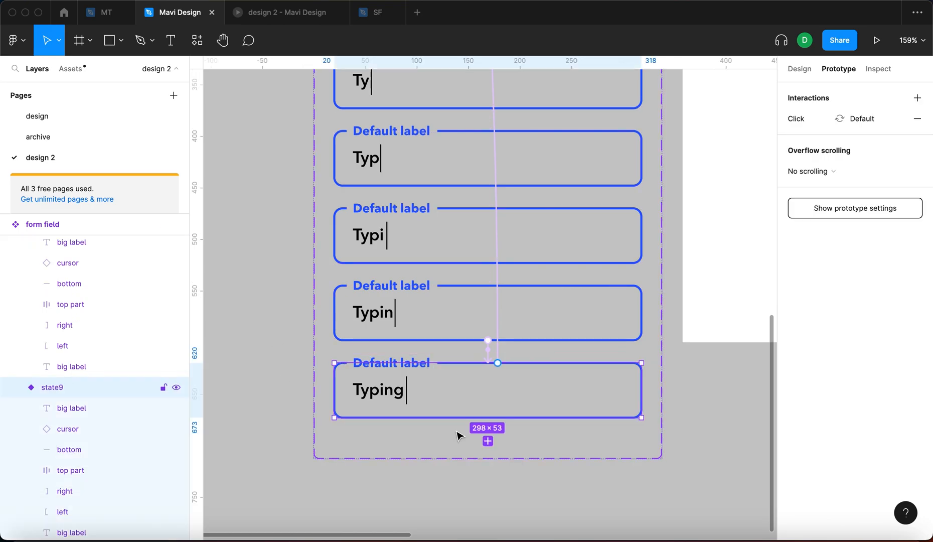
mouse_move(504, 383)
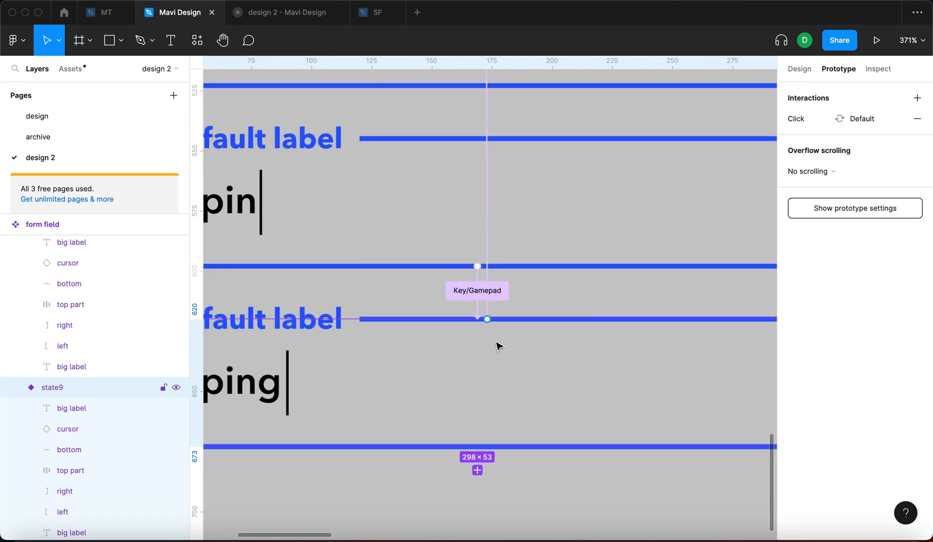
- Link Typing back to Typin with a key interaction and review Typi's interactions
left_click_drag(487, 319, 580, 273)
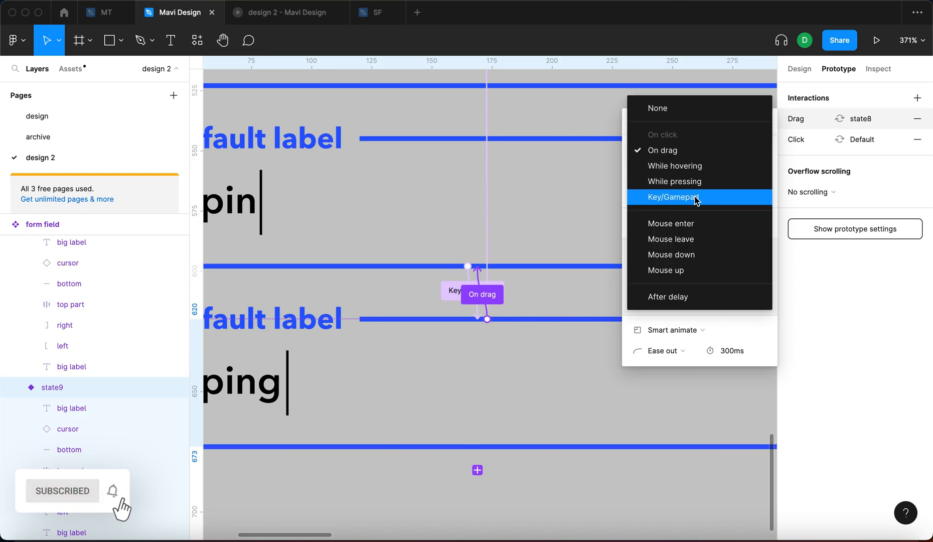
left_click(672, 197)
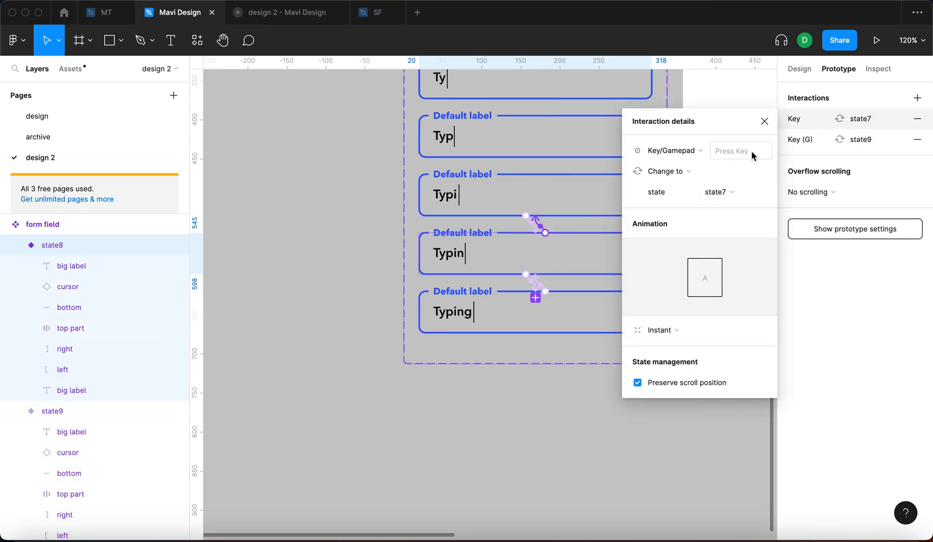
left_click(764, 121)
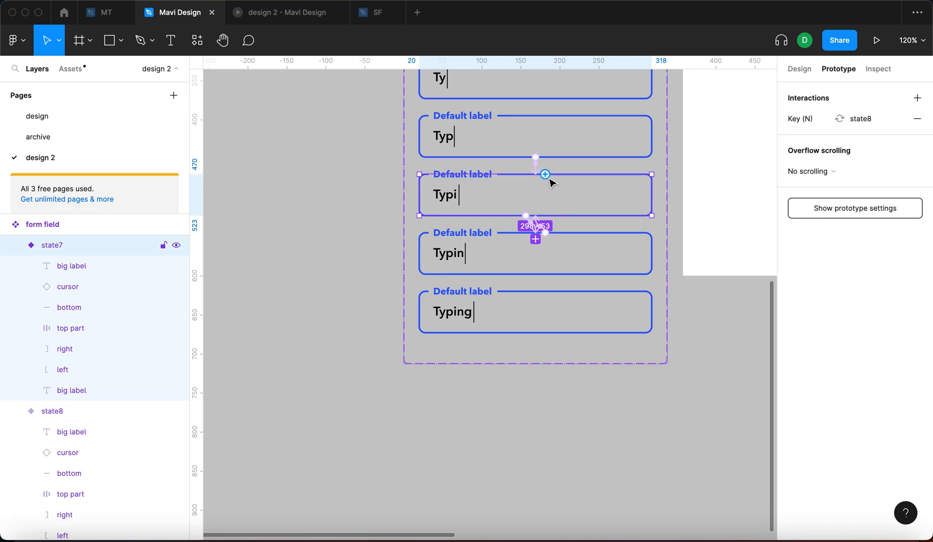
left_click(543, 174)
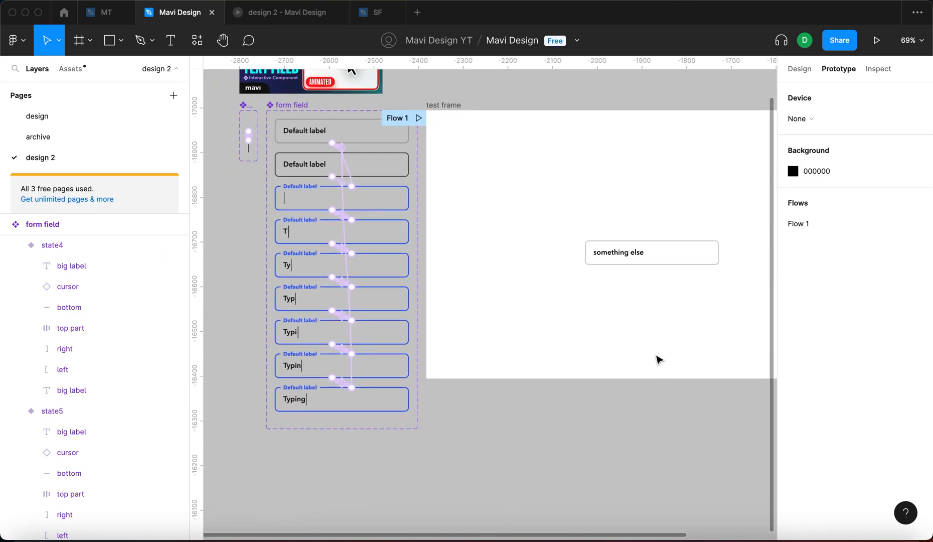
mouse_move(601, 326)
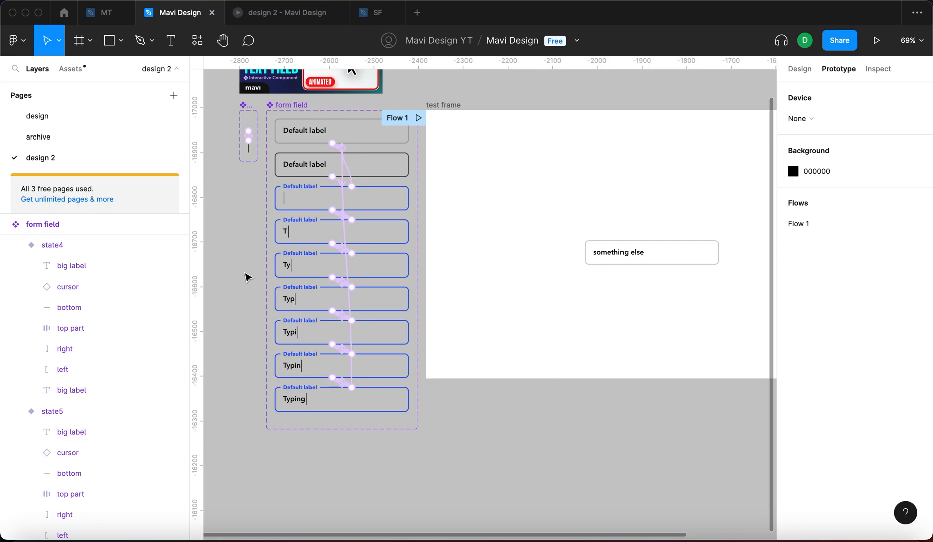
- Launch the Flow 1 prototype of the test frame
left_click(875, 40)
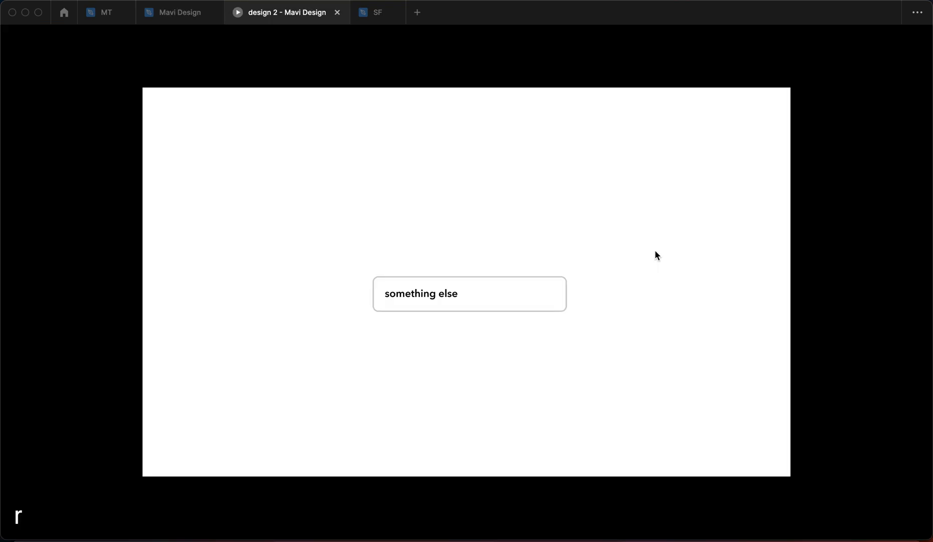
- Activate the prototype field, type 'Typin', then delete letters with Backspace
left_click(469, 293)
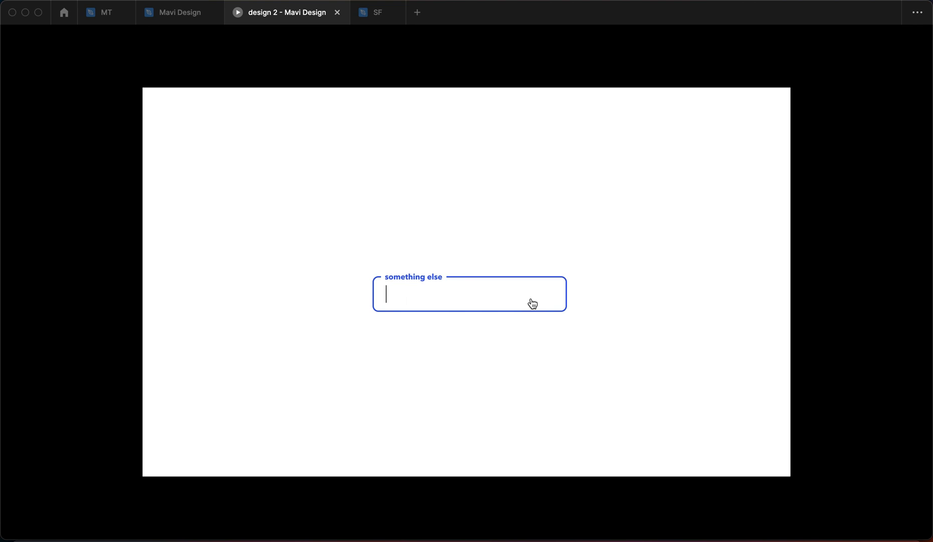
type("Ty")
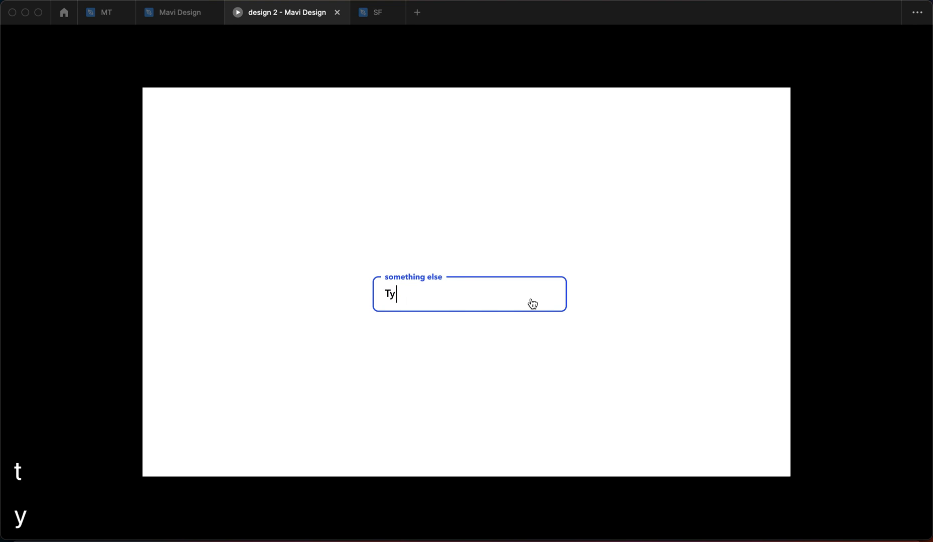
type("pin")
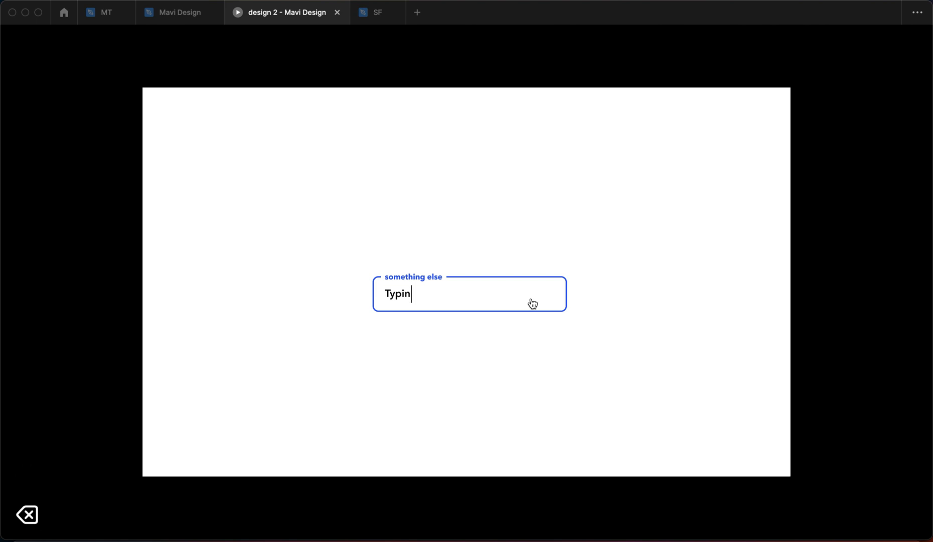
key("Backspace")
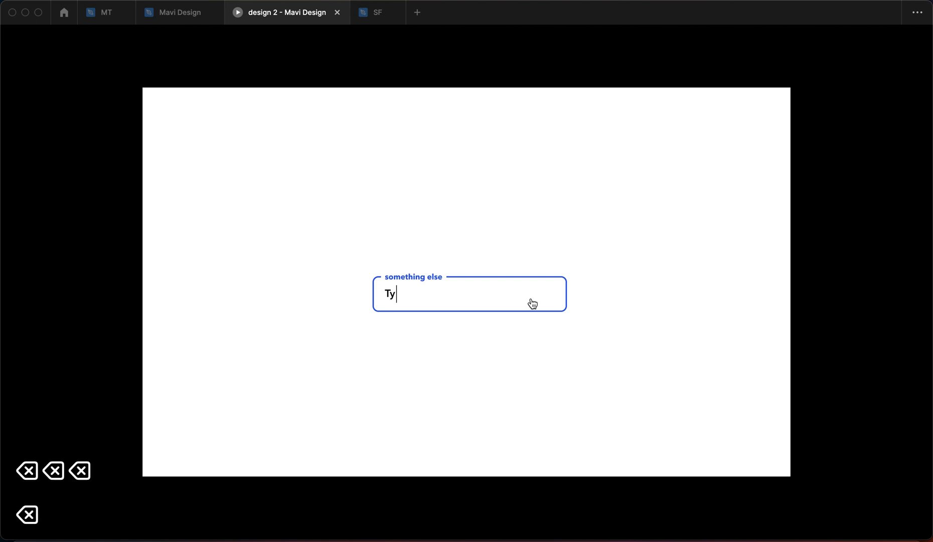
key("Backspace")
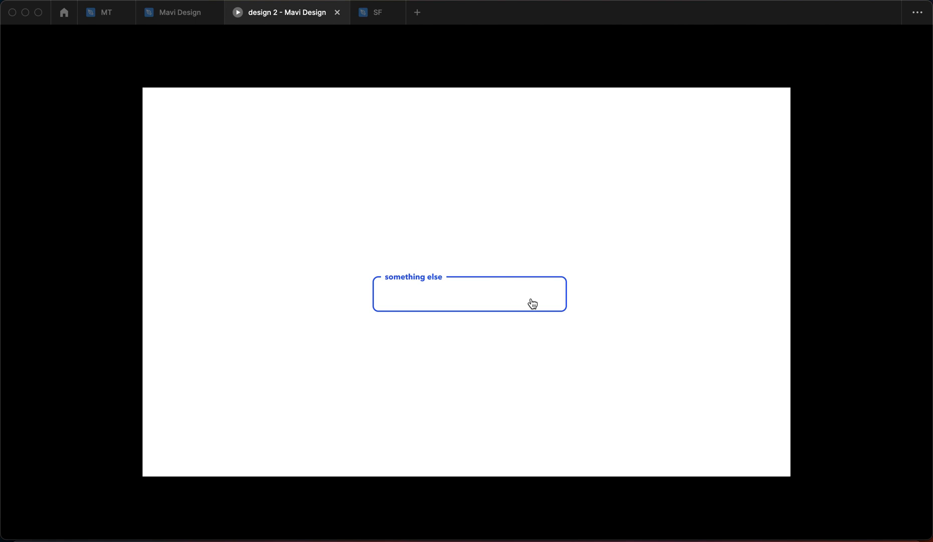
mouse_move(101, 482)
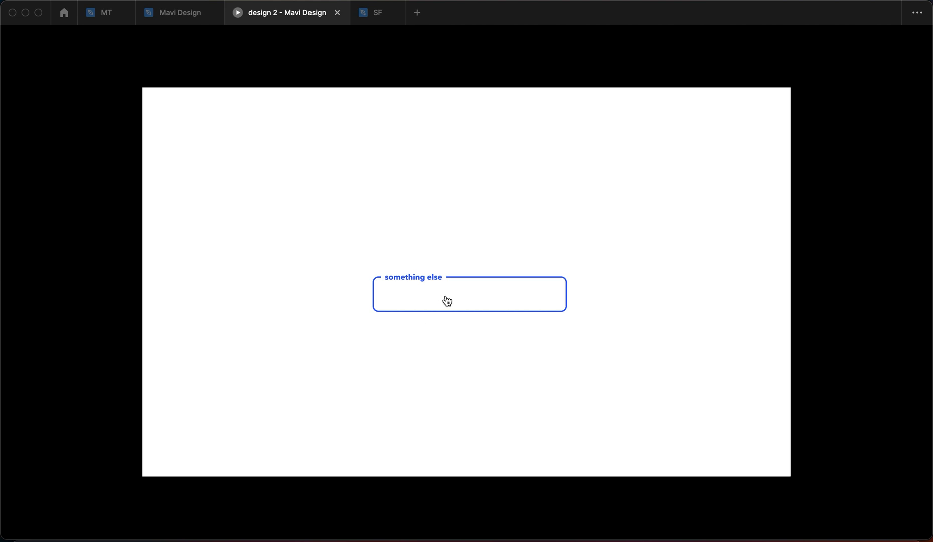
- Retype 'Typing', delete the final letter, and type 'g' again
type("Ty")
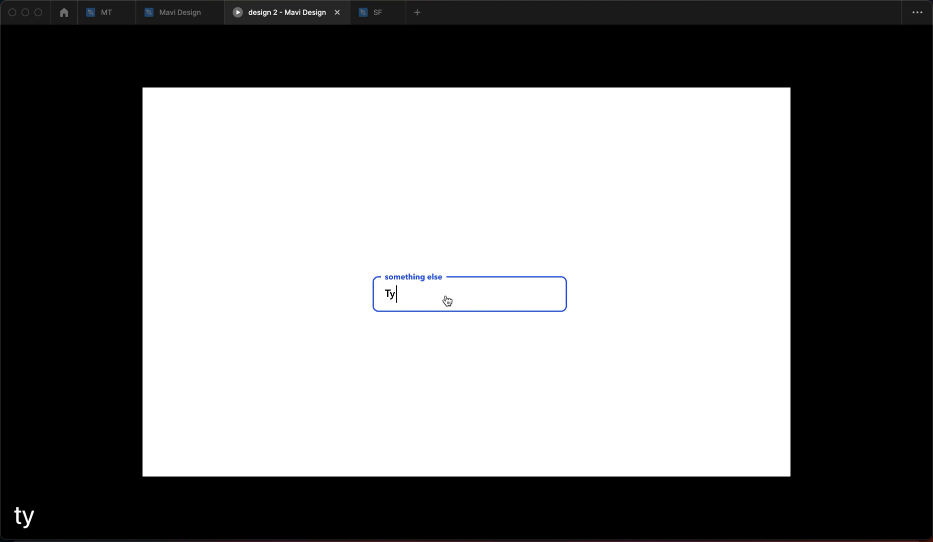
type("pi")
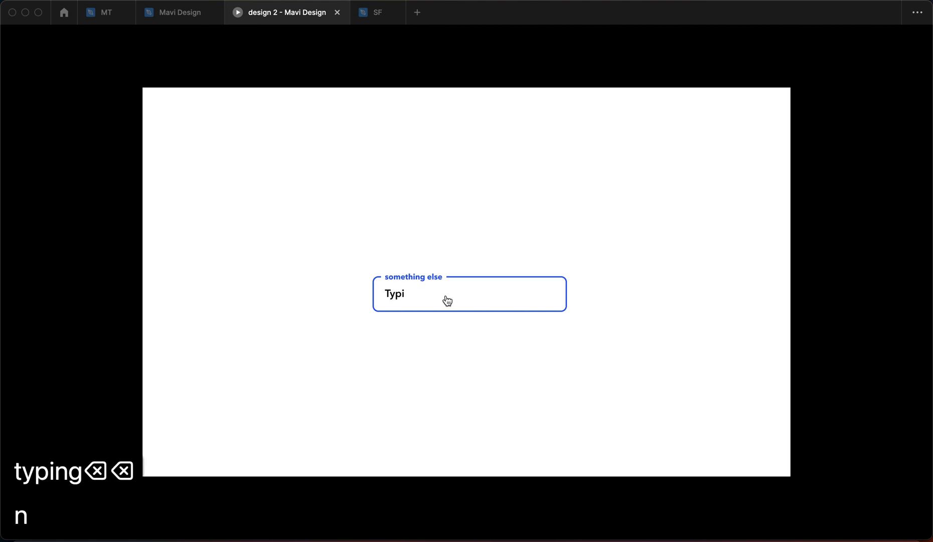
left_click(179, 12)
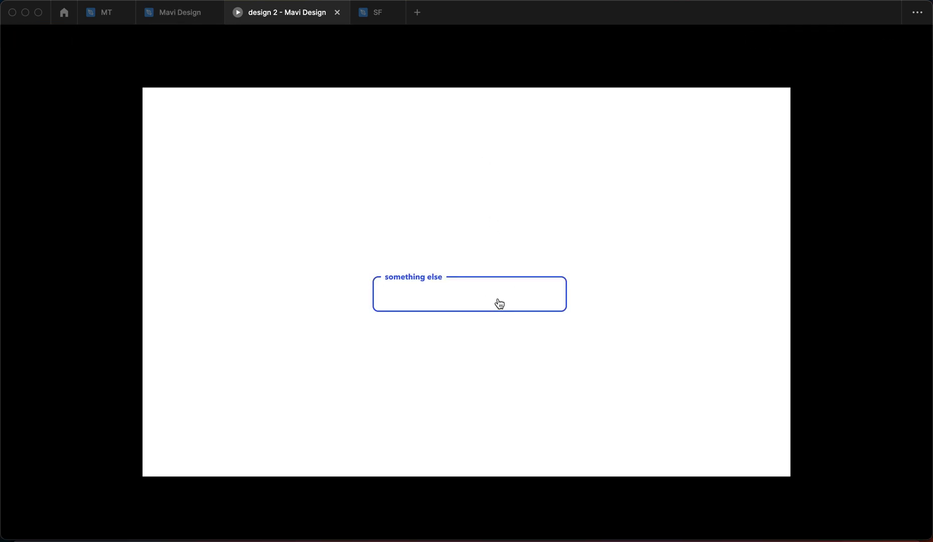
type("Typing")
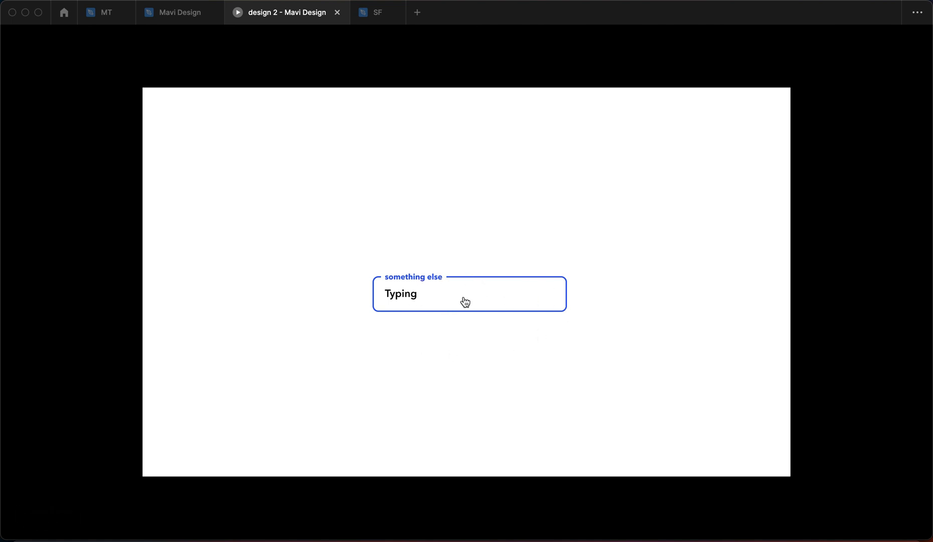
key("Backspace")
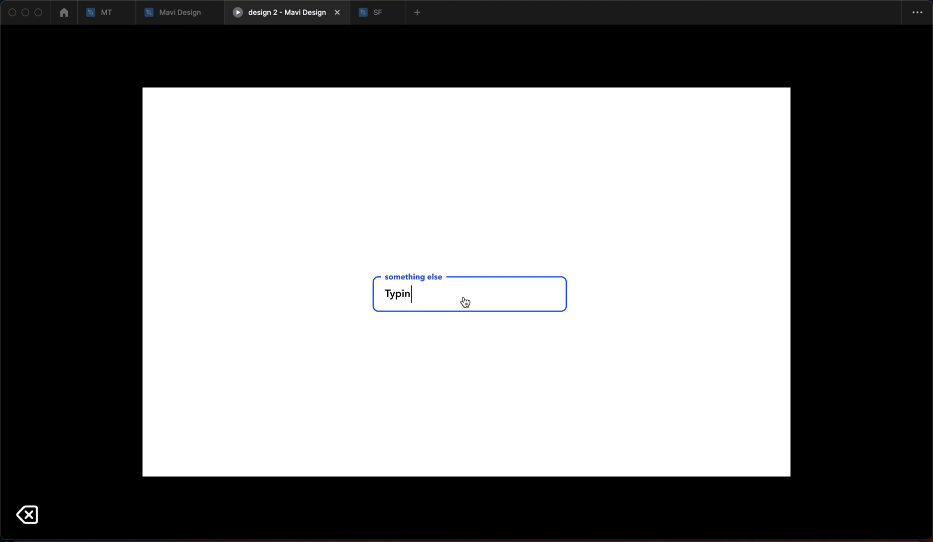
type("g")
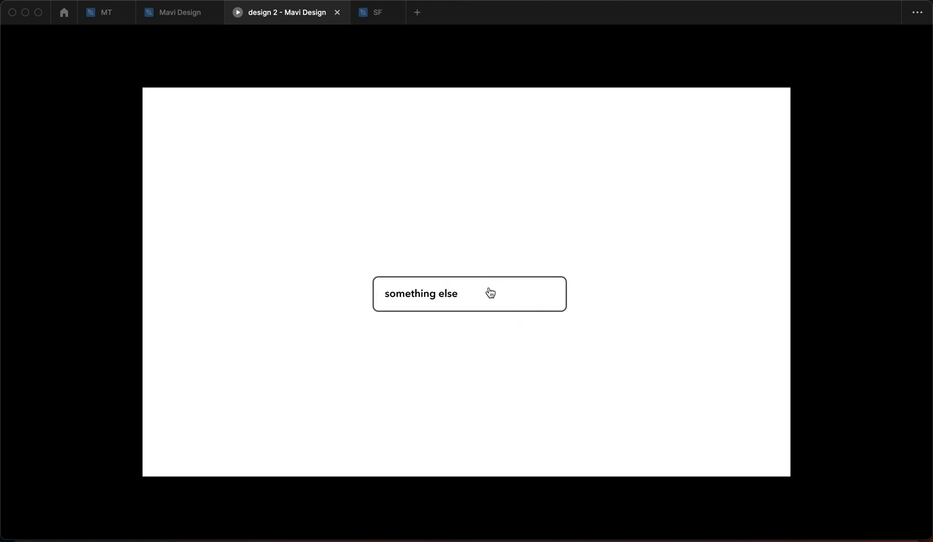
mouse_move(505, 374)
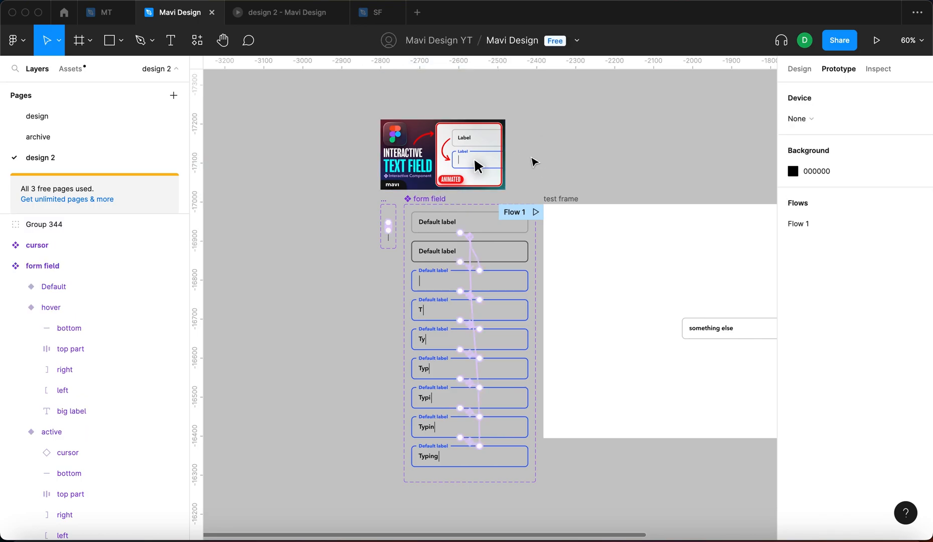
mouse_move(598, 147)
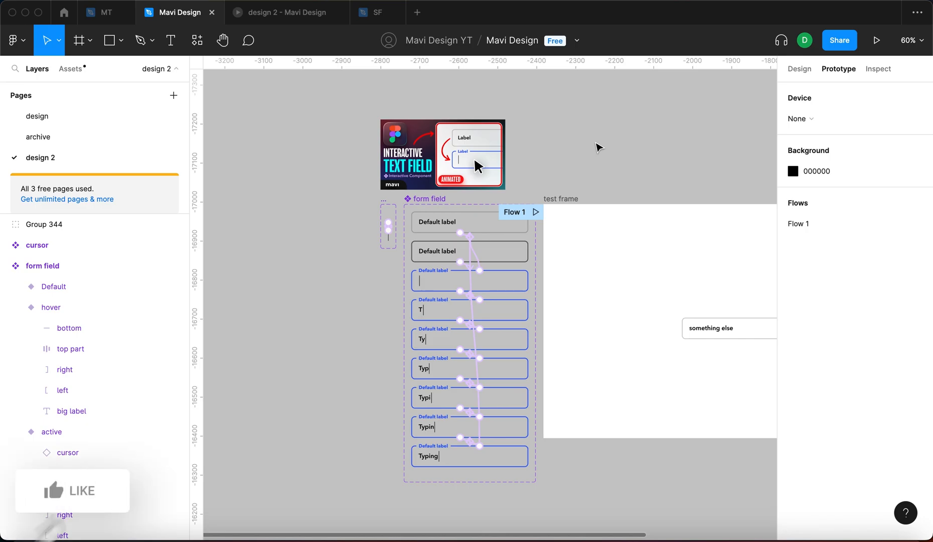
- Switch back to the running prototype showing 'Typing' in the field
left_click(286, 12)
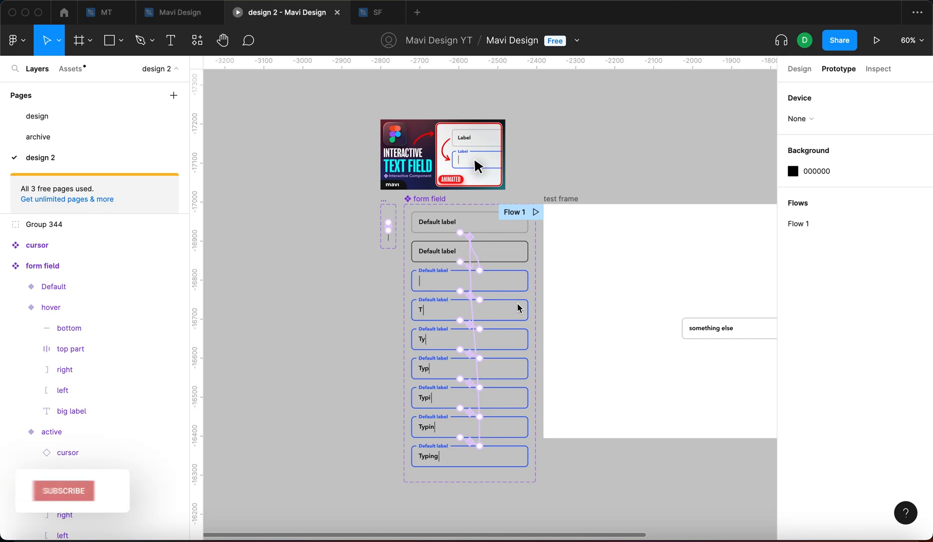
left_click(874, 41)
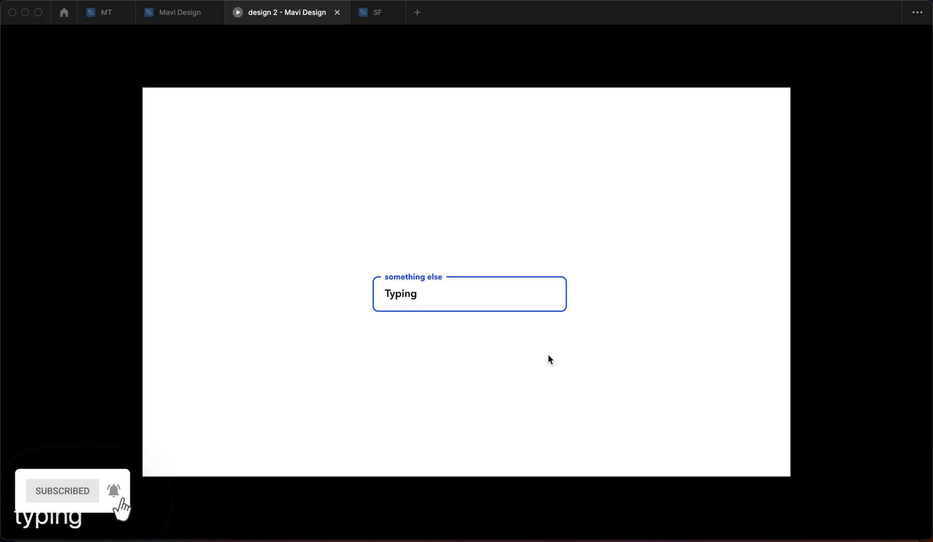